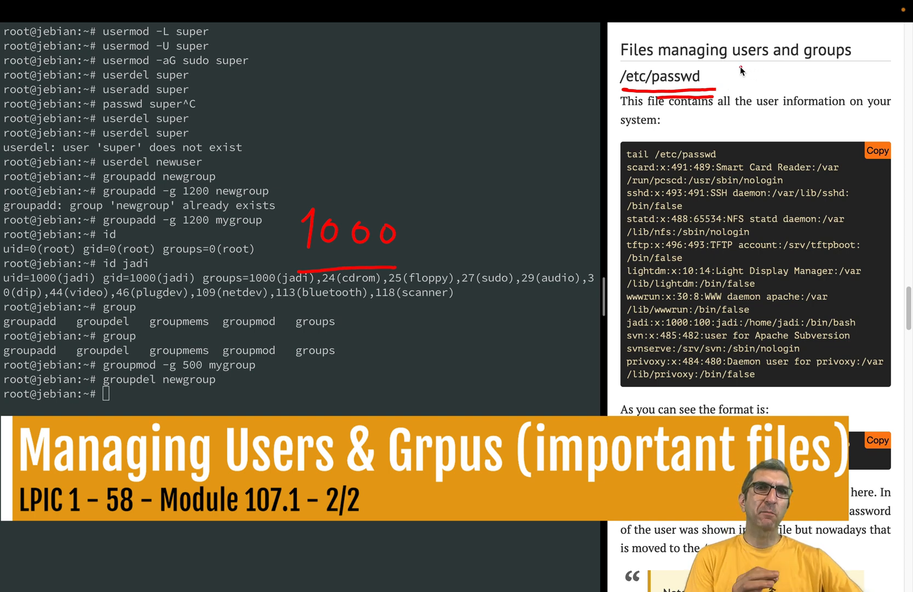
mouse_move(769, 76)
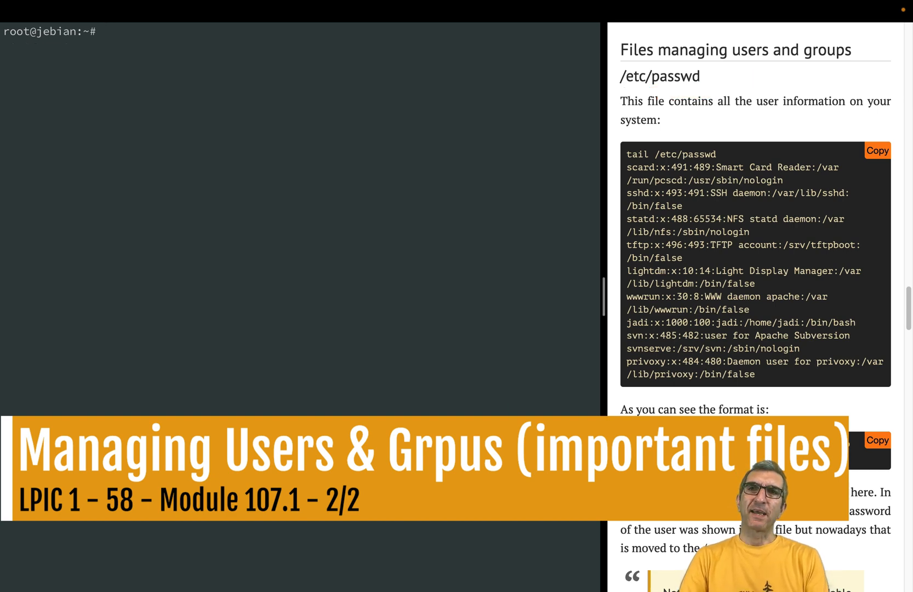
Print the first ten lines of /etc/passwd with head, starting at the root entry.
type("head /etc/pas")
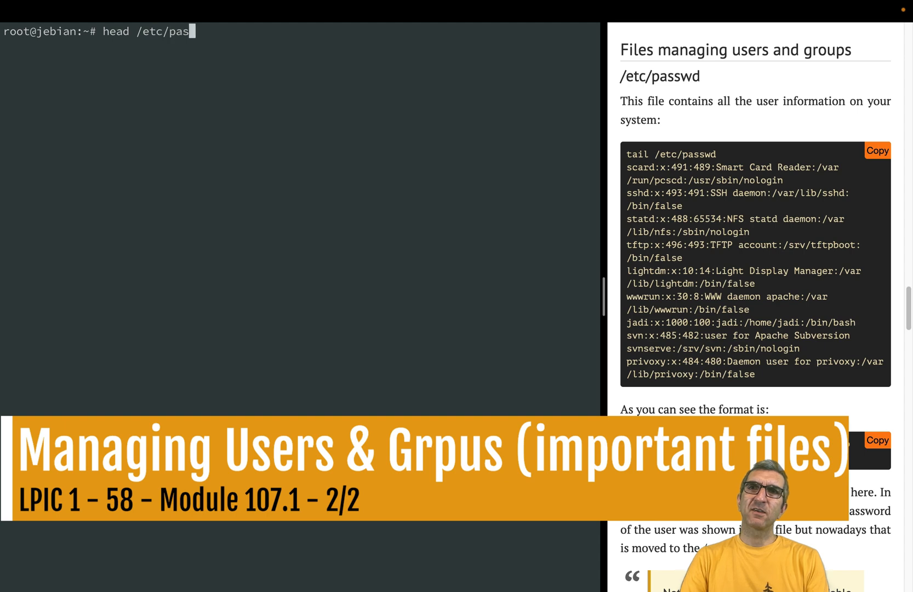
key("Return")
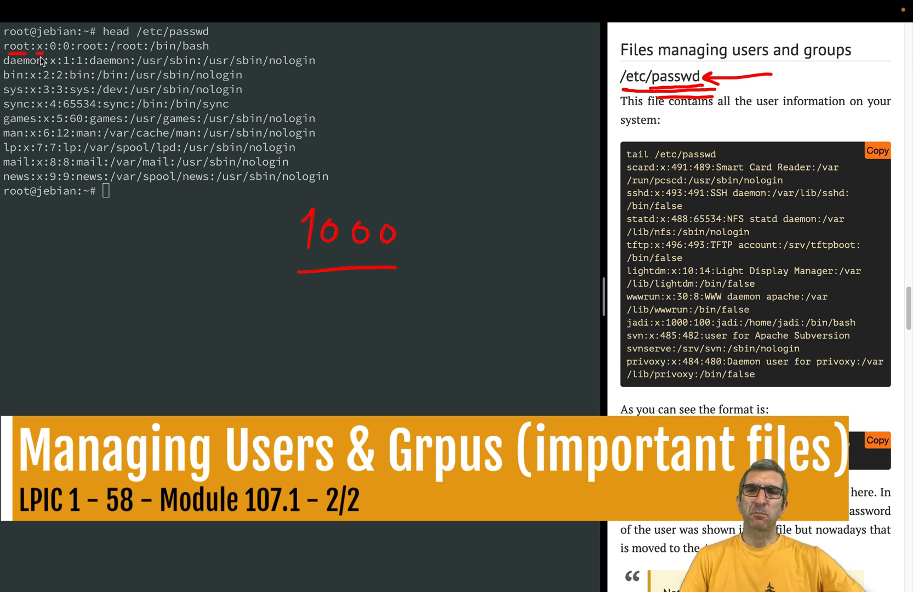
mouse_move(53, 57)
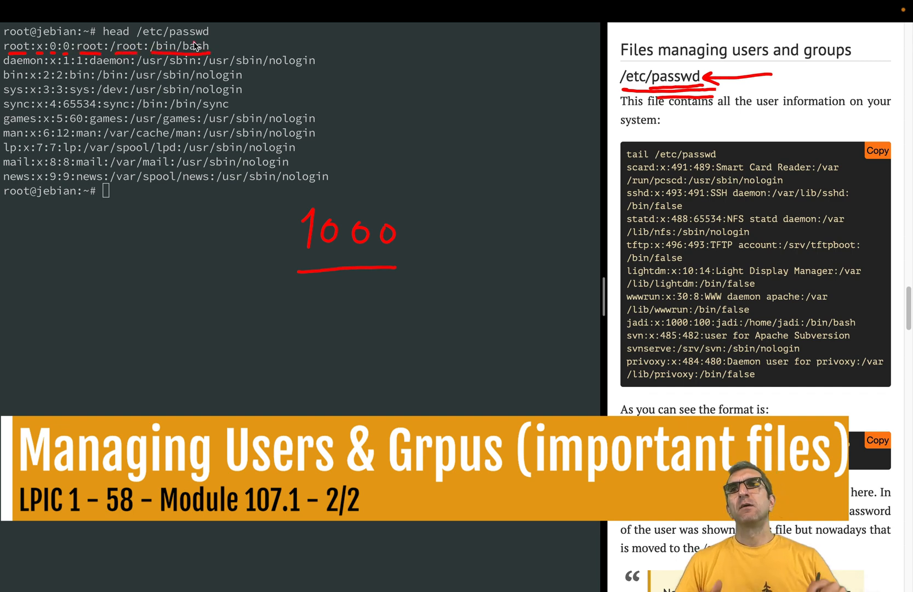
mouse_move(252, 44)
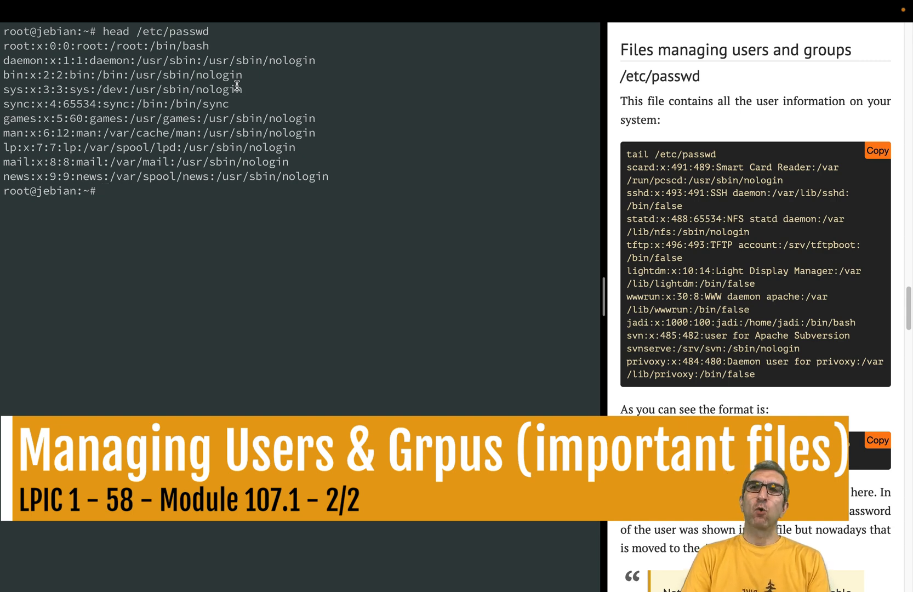
Print the last ten lines of /etc/passwd with tail, showing jadi with UID 1000.
type("tail")
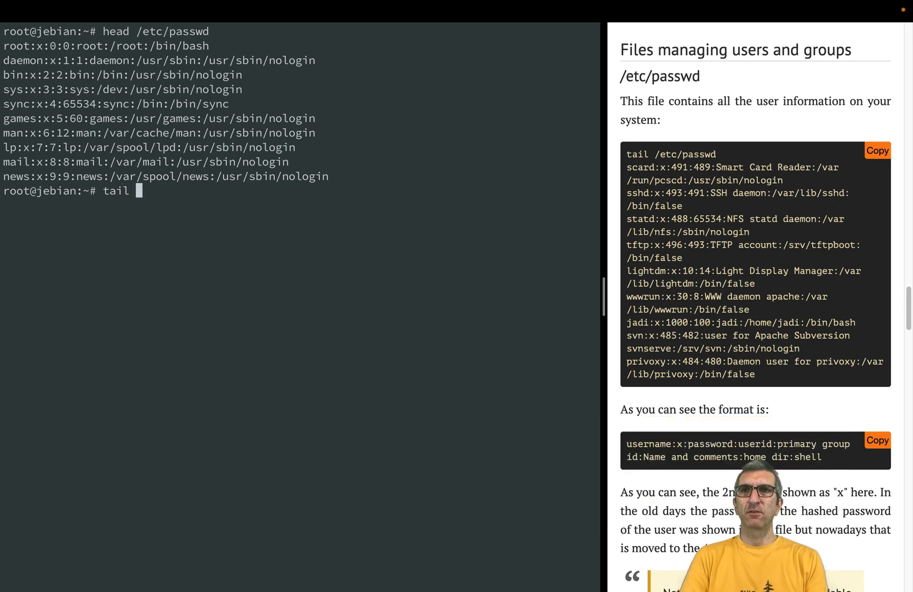
type("/etc/passwd")
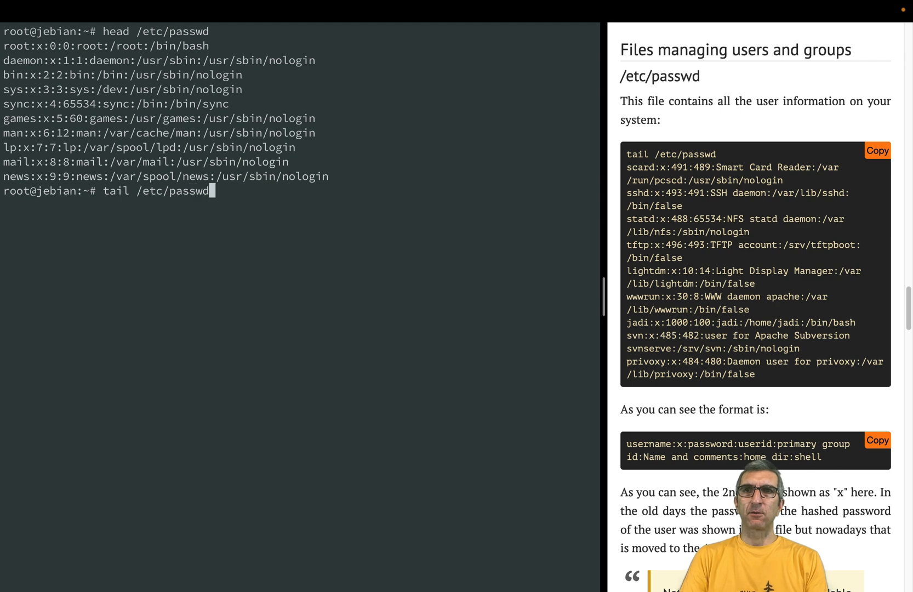
key("Return")
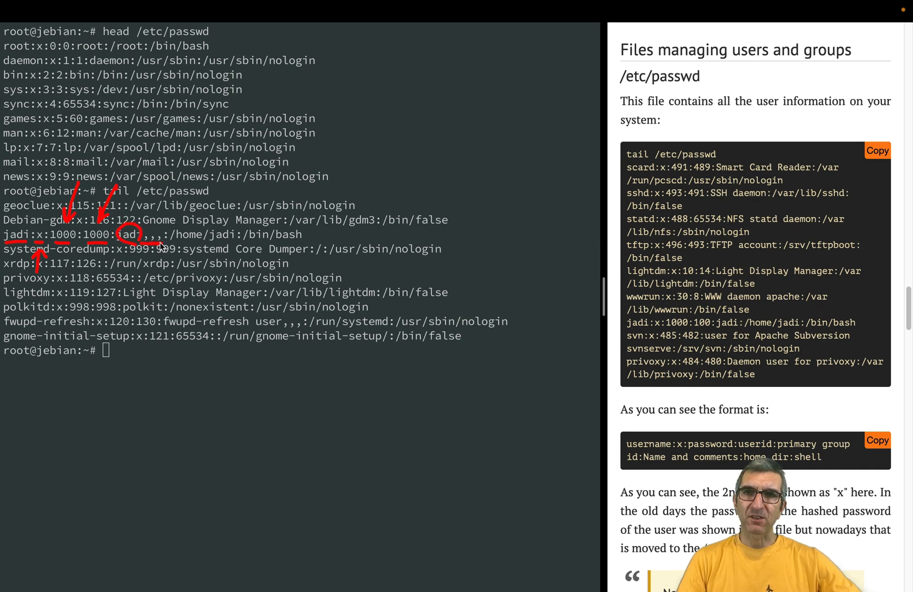
mouse_move(371, 118)
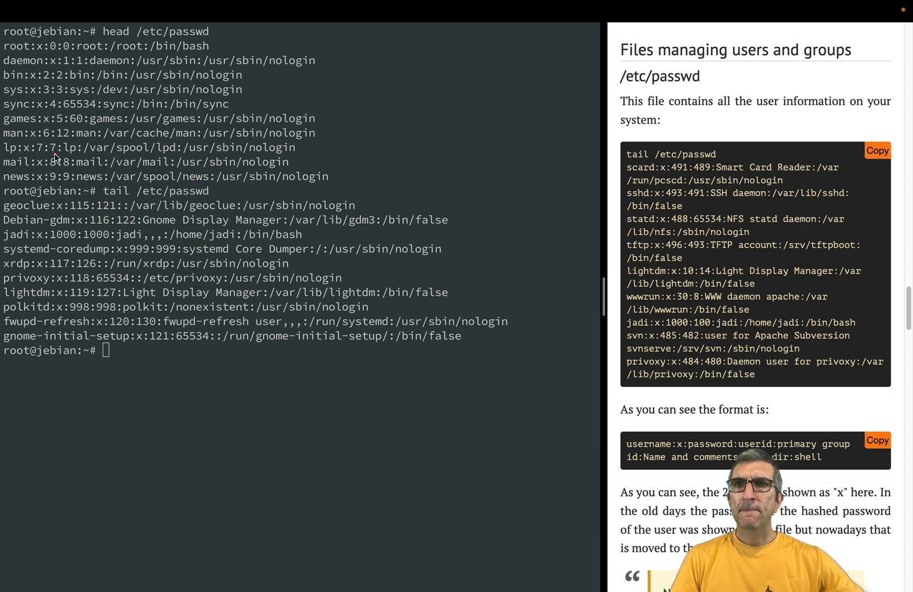
mouse_move(17, 231)
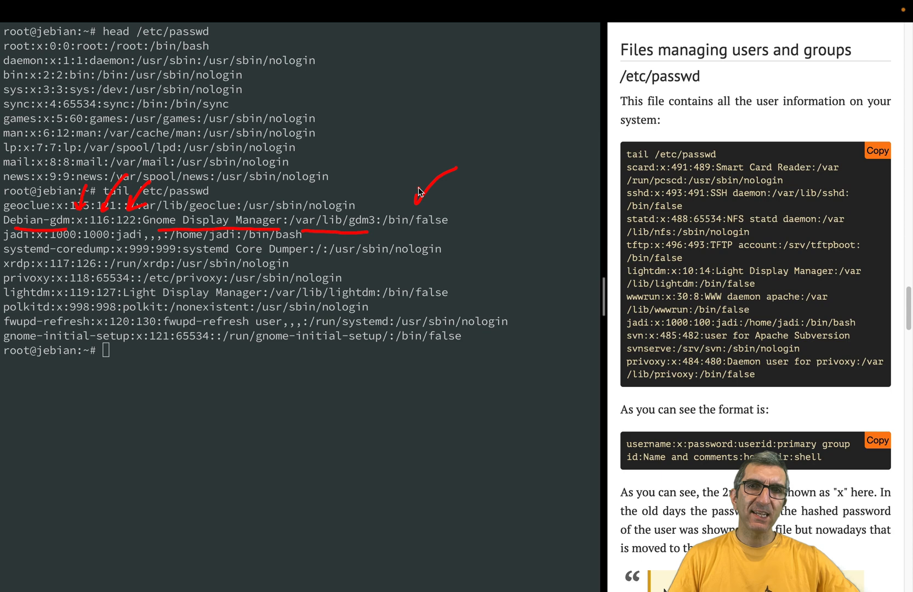
mouse_move(419, 228)
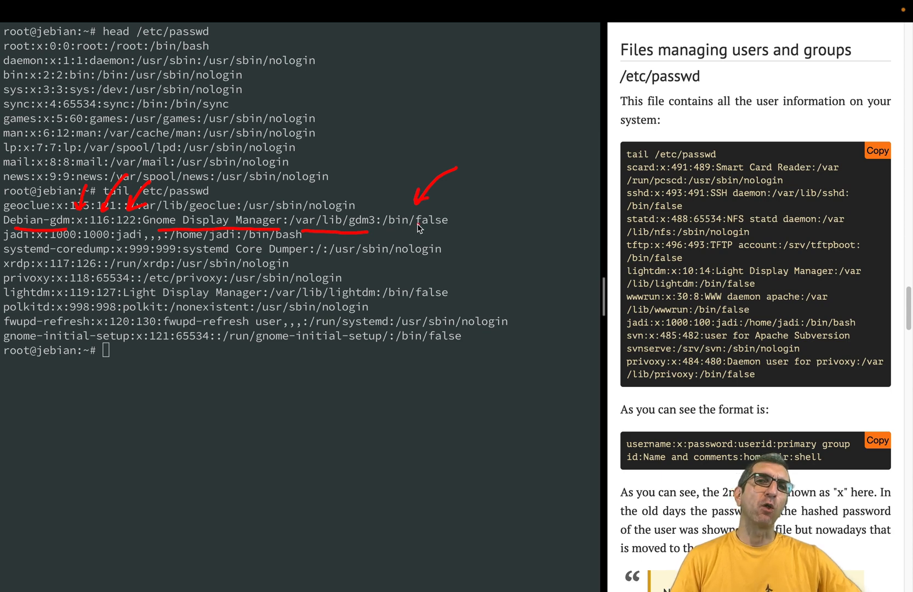
mouse_move(39, 220)
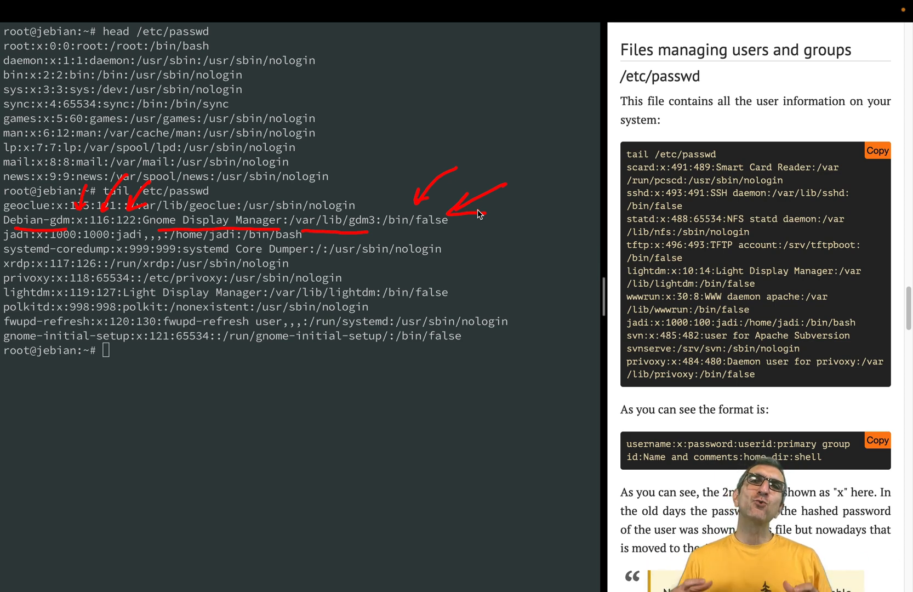
mouse_move(428, 223)
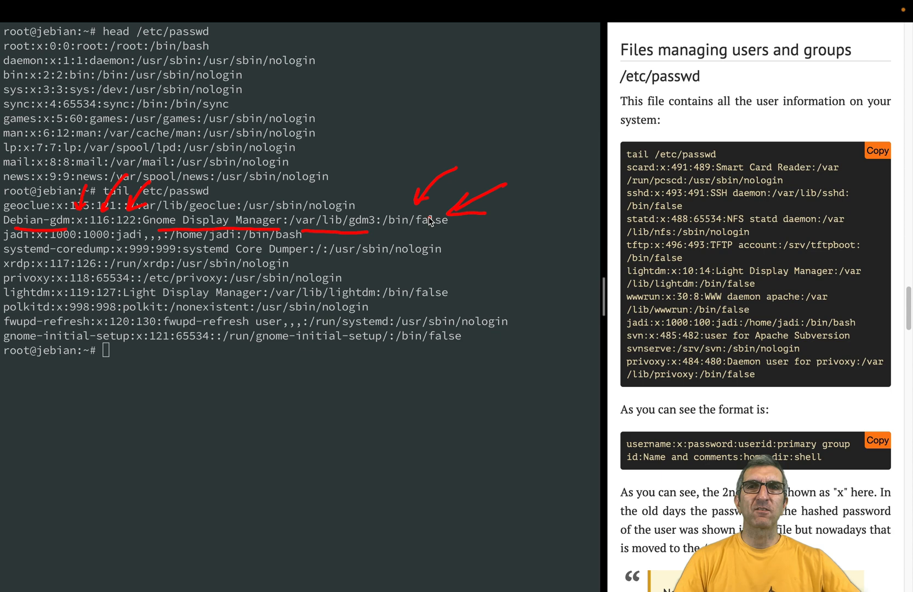
mouse_move(356, 198)
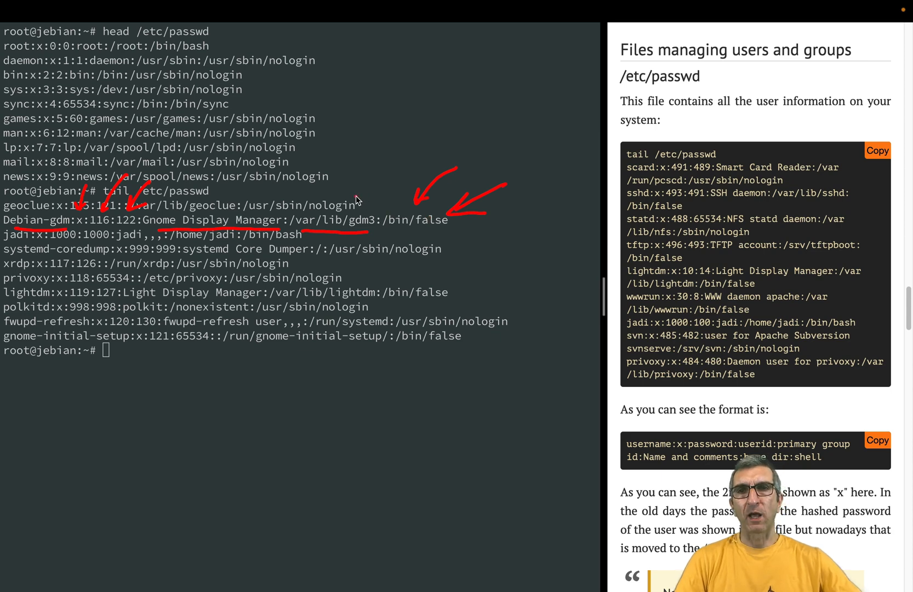
mouse_move(390, 233)
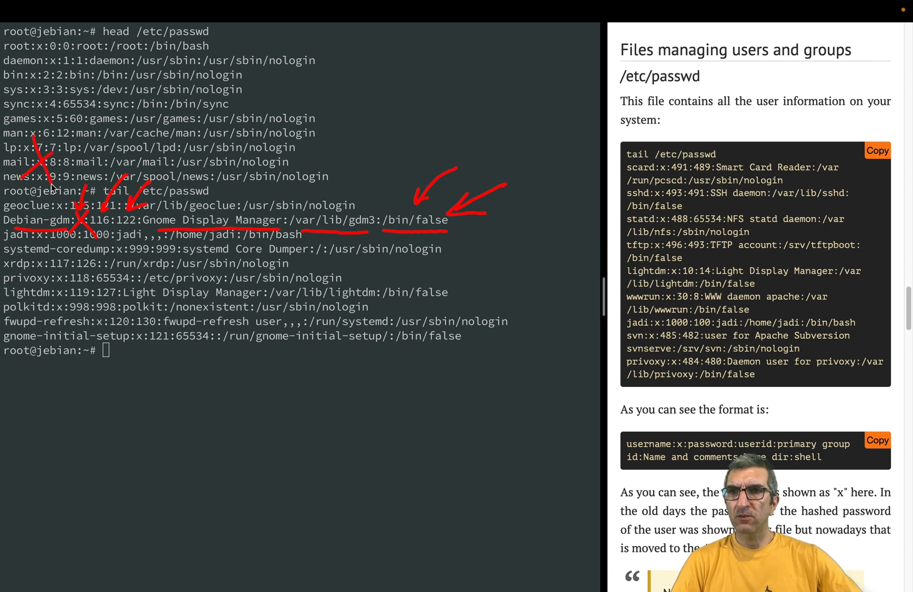
mouse_move(80, 150)
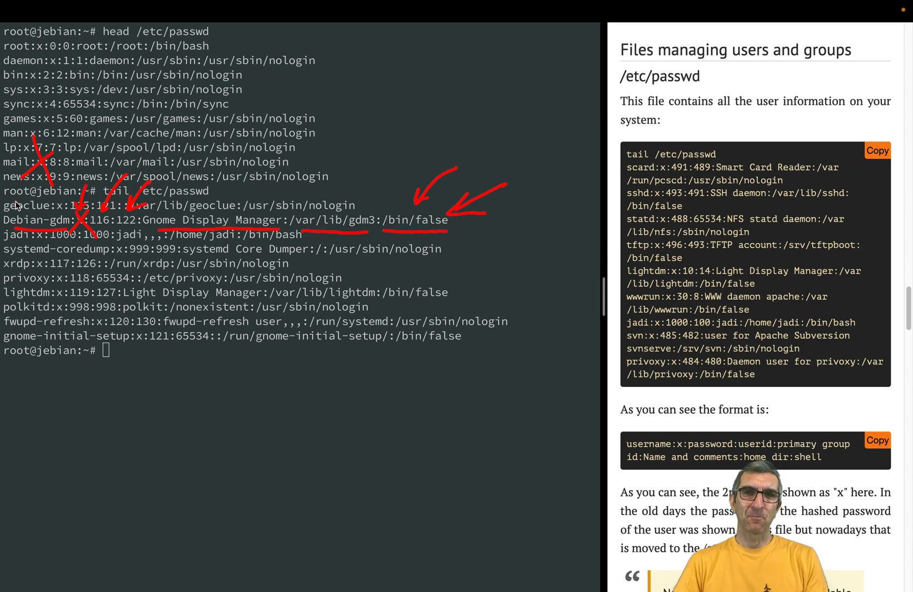
mouse_move(404, 147)
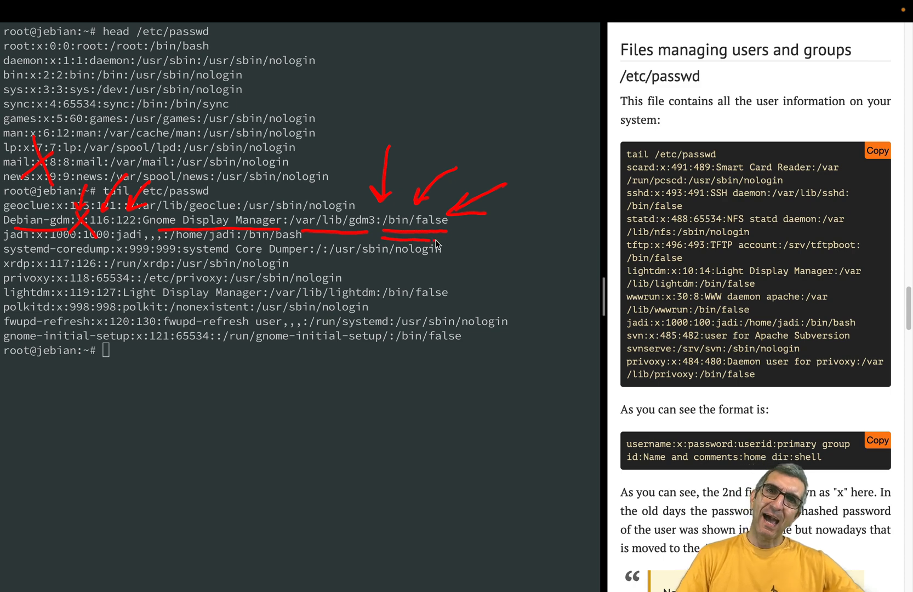
mouse_move(232, 187)
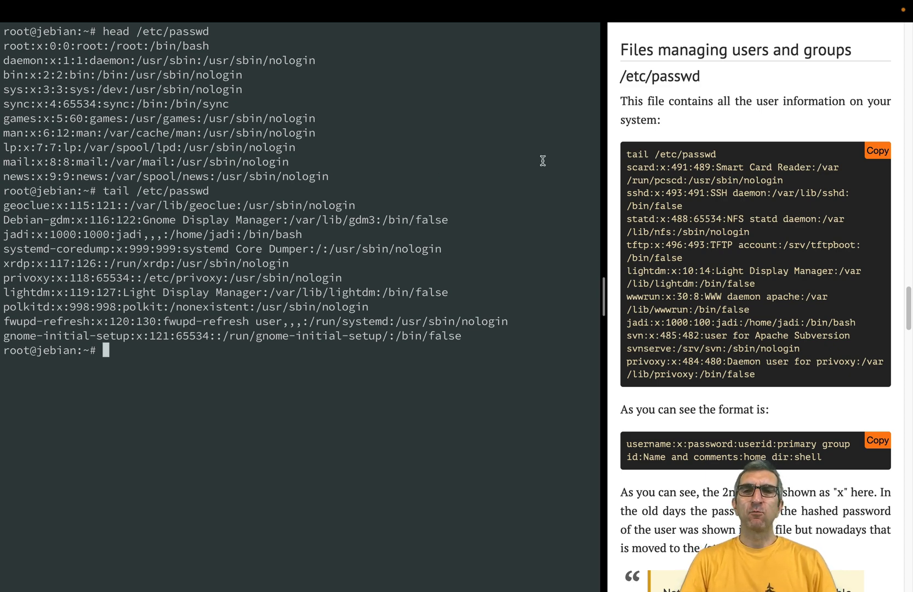
mouse_move(510, 163)
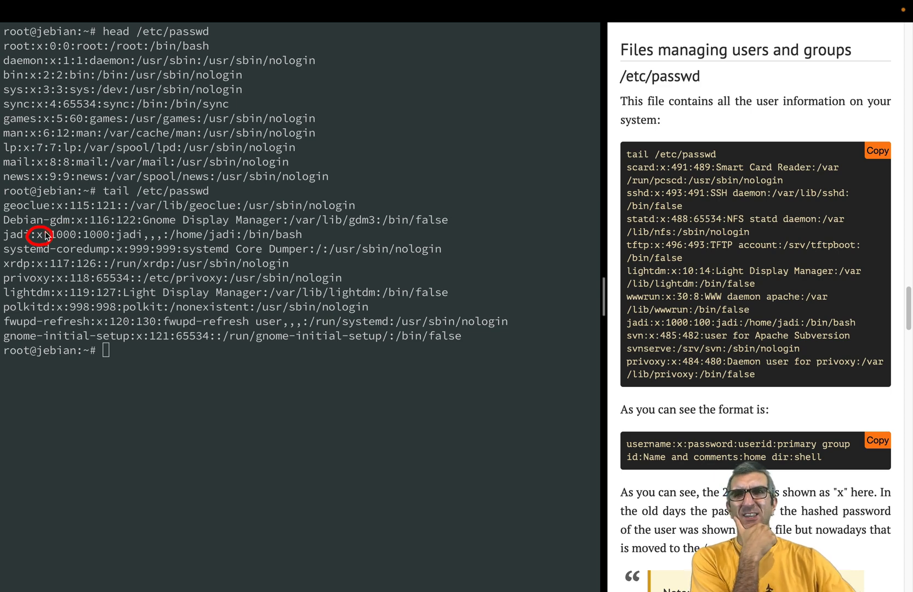
mouse_move(58, 189)
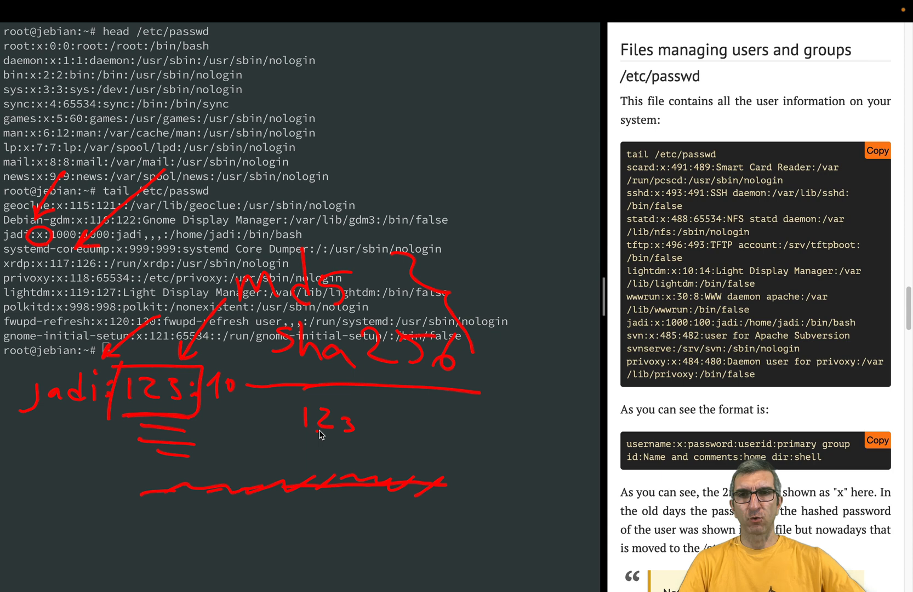
mouse_move(310, 429)
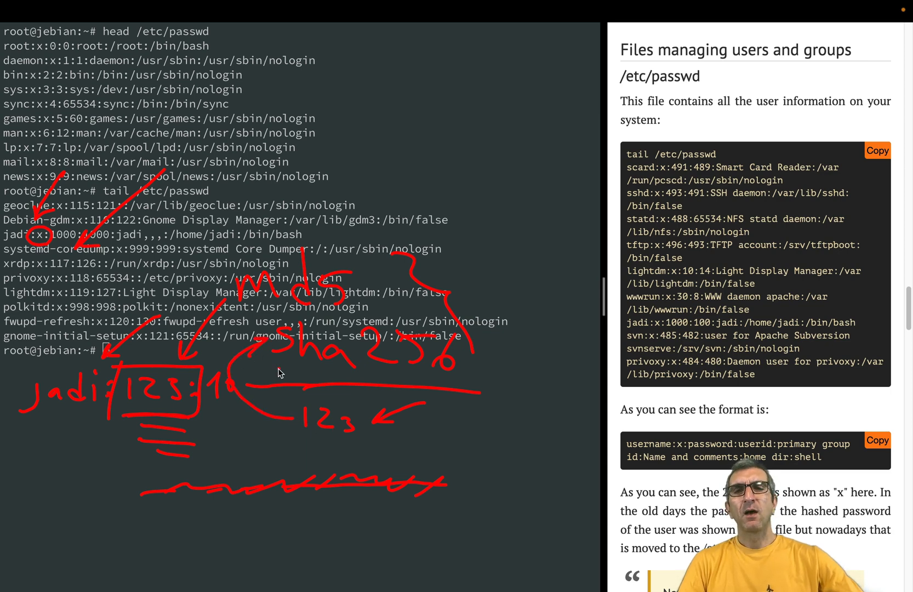
mouse_move(325, 361)
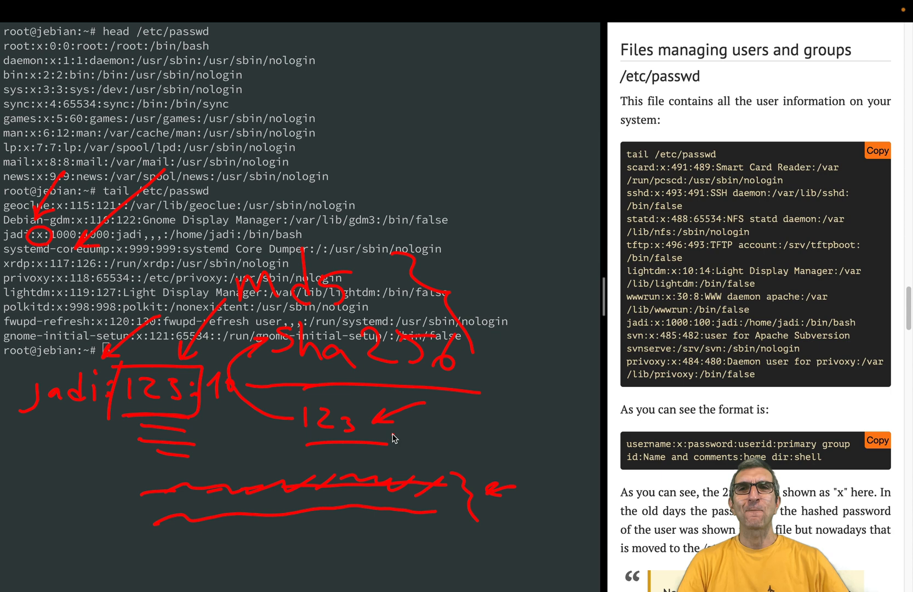
mouse_move(234, 268)
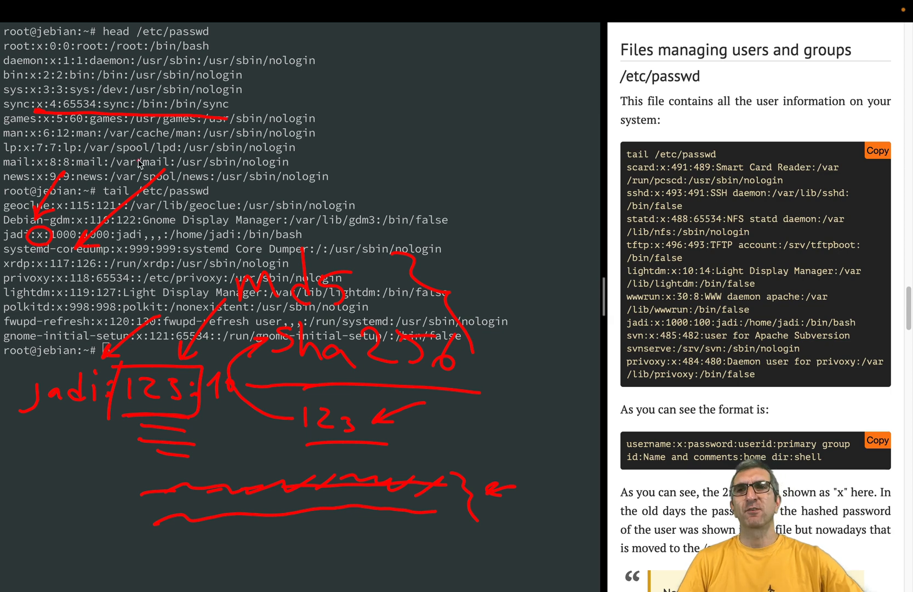
mouse_move(320, 245)
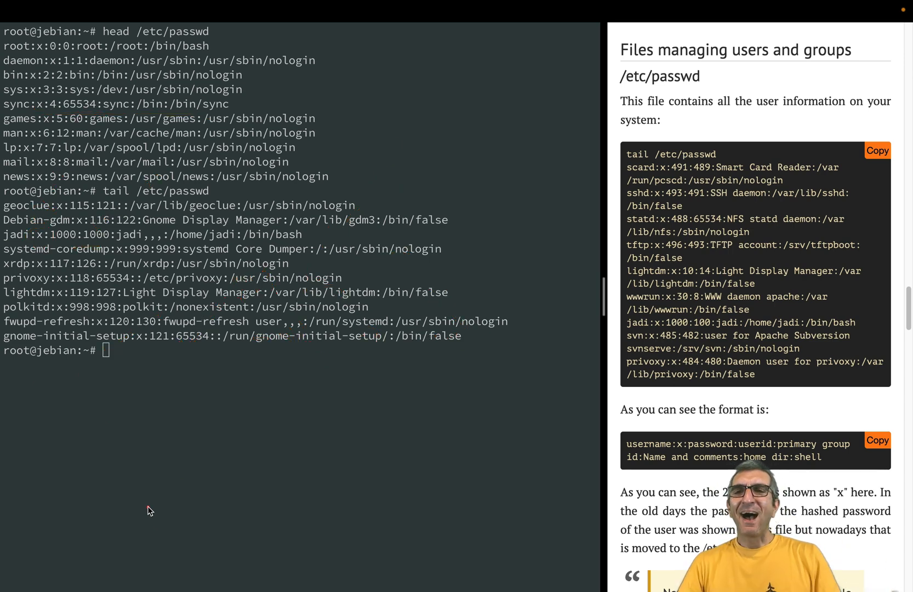
mouse_move(155, 369)
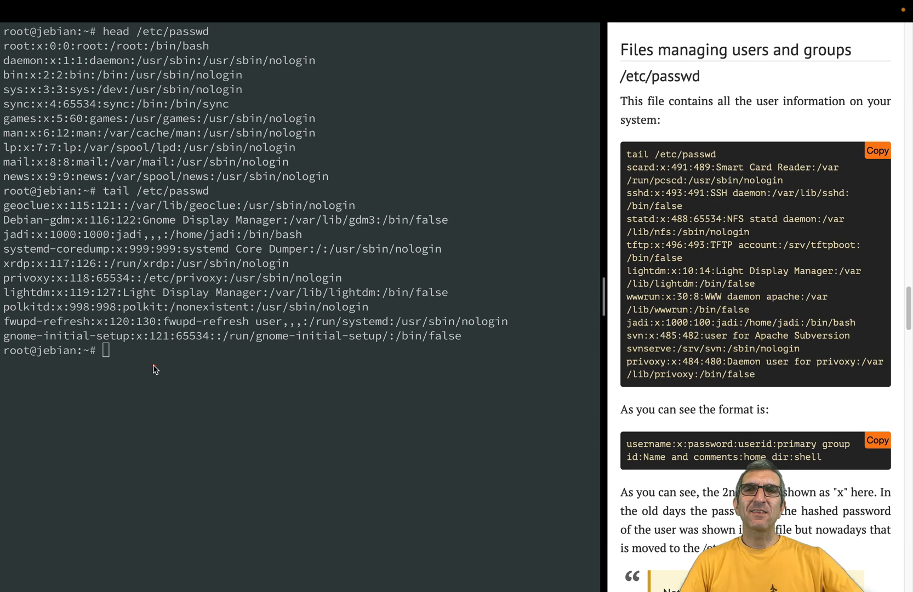
mouse_move(41, 275)
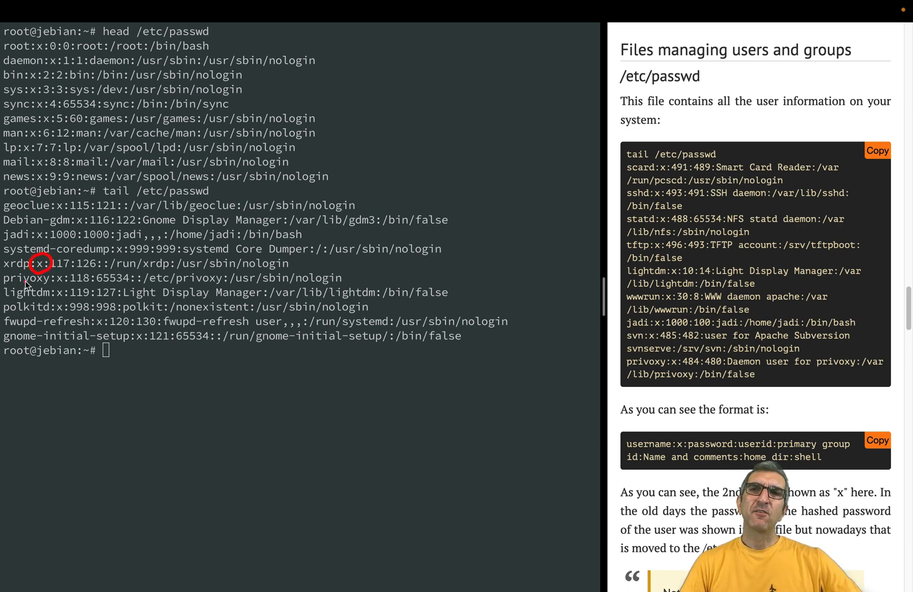
mouse_move(57, 255)
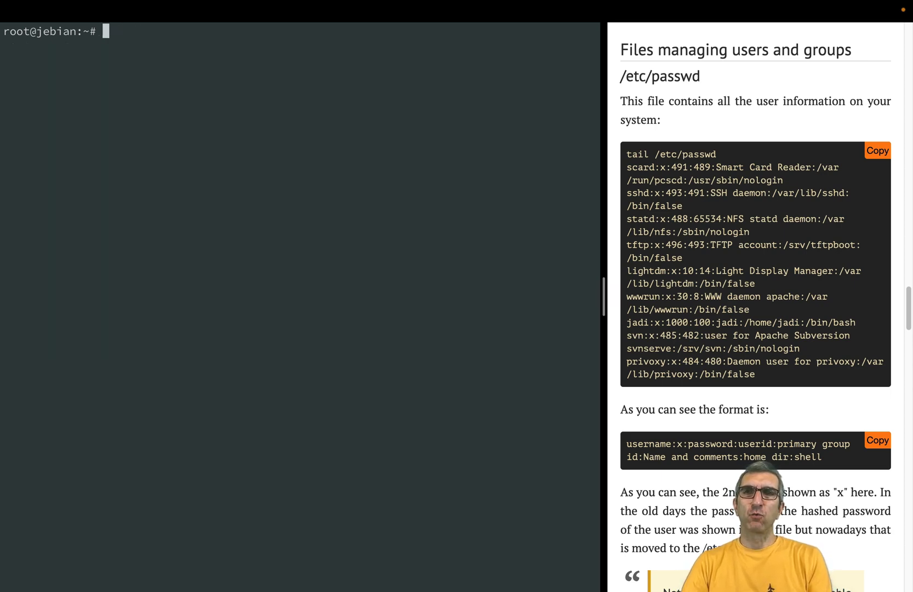
Print the last ten lines of /etc/shadow, showing jadi's hashed password.
type("tail /etc/sha")
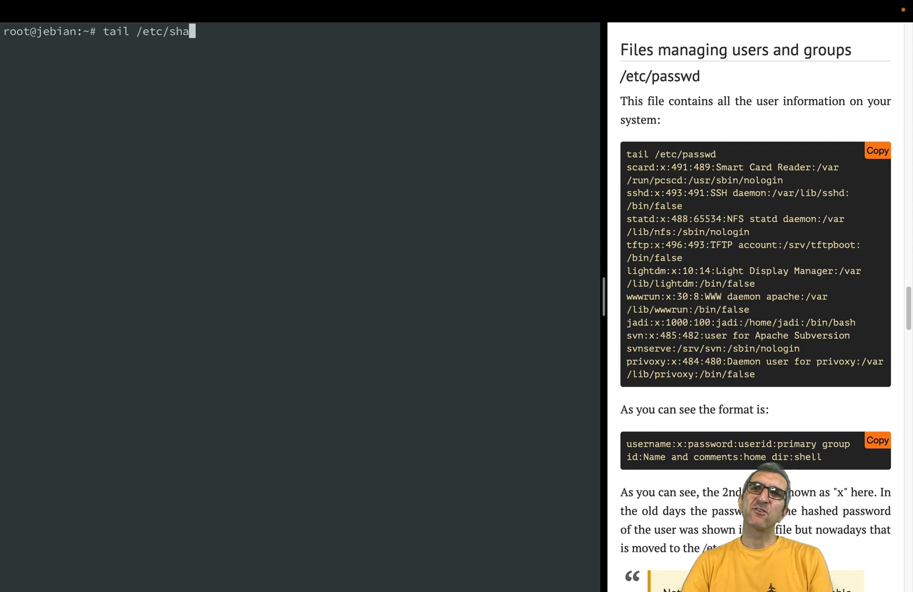
key("Return")
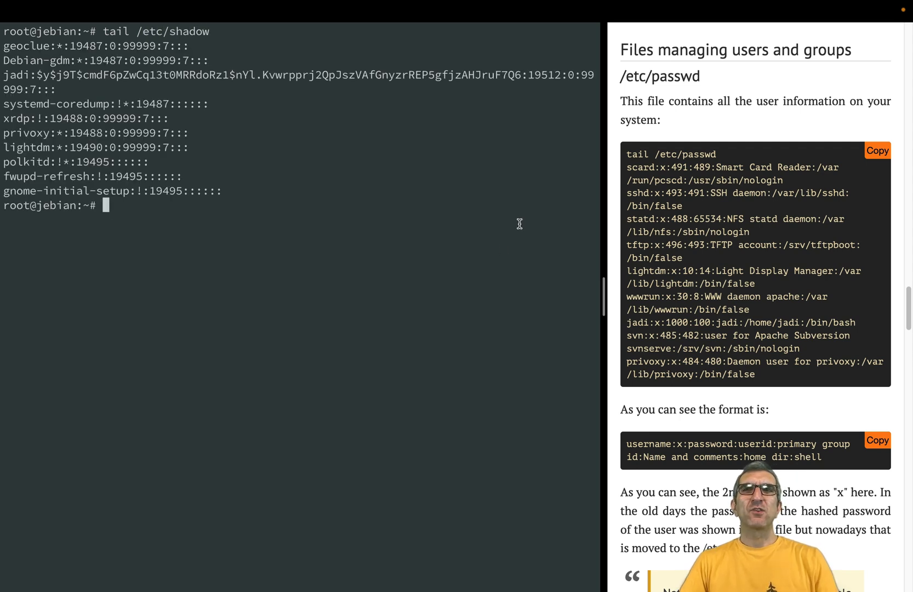
mouse_move(203, 148)
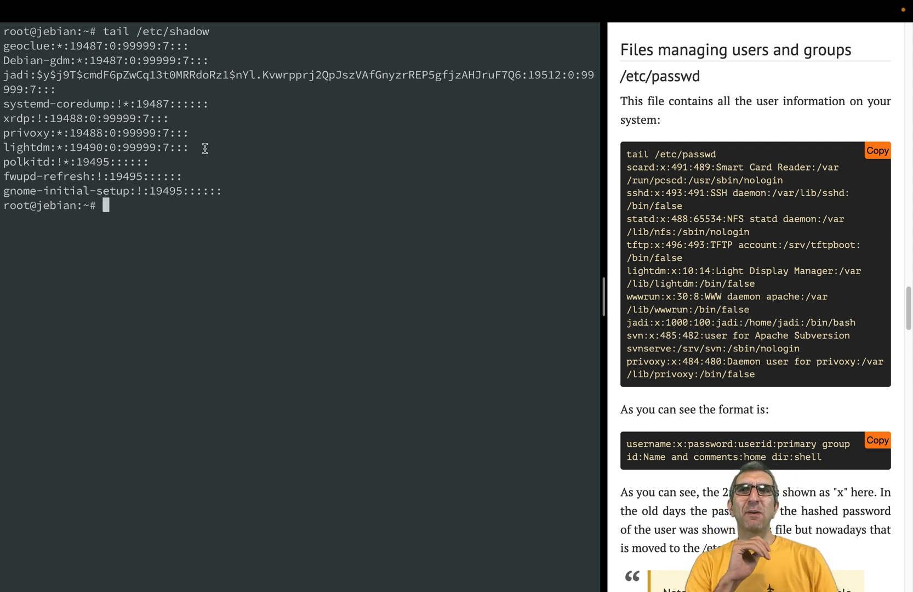
mouse_move(17, 74)
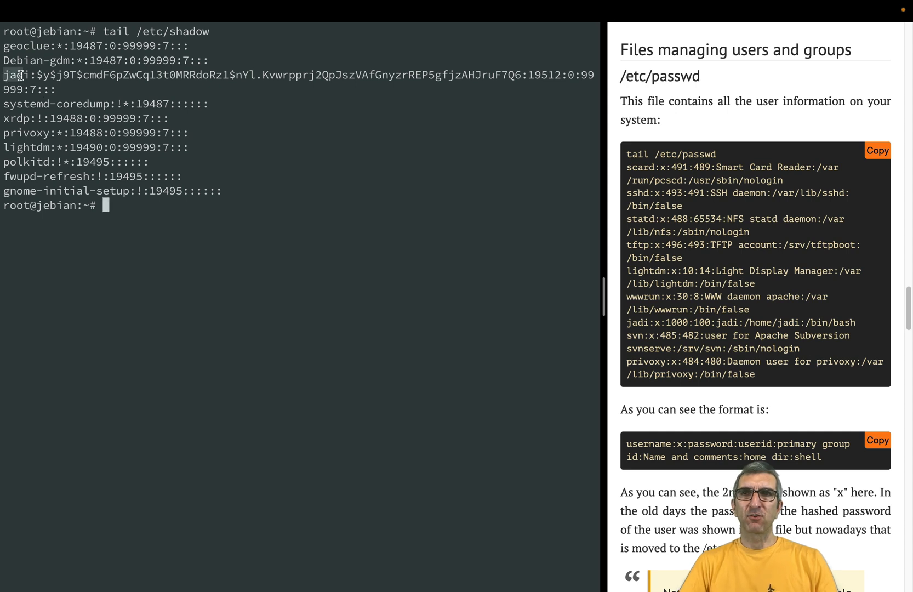
mouse_move(503, 67)
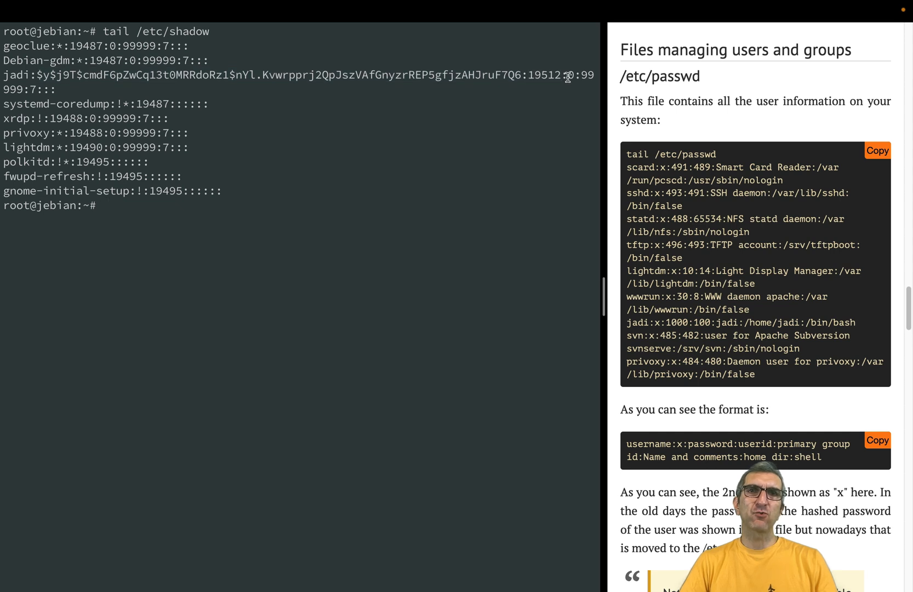
mouse_move(288, 204)
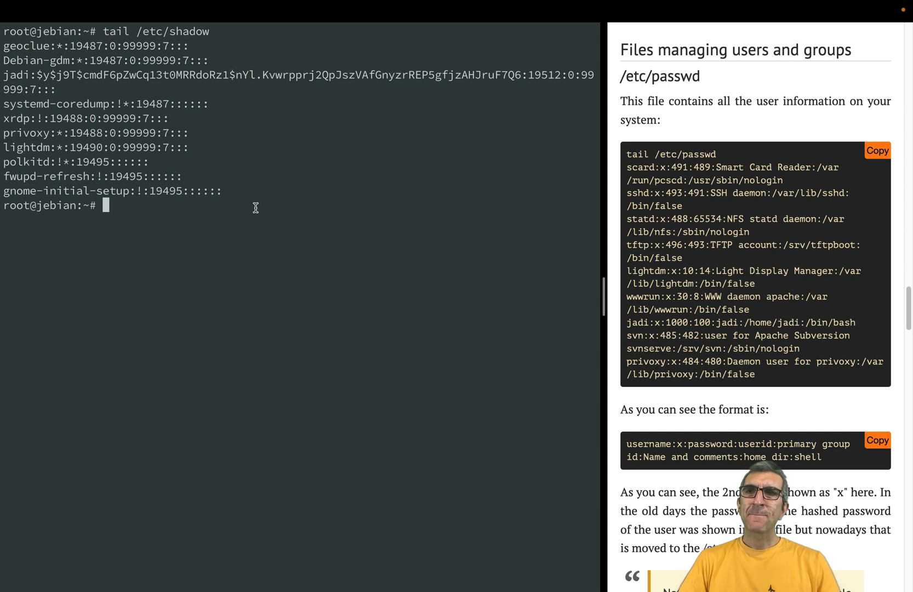
mouse_move(198, 186)
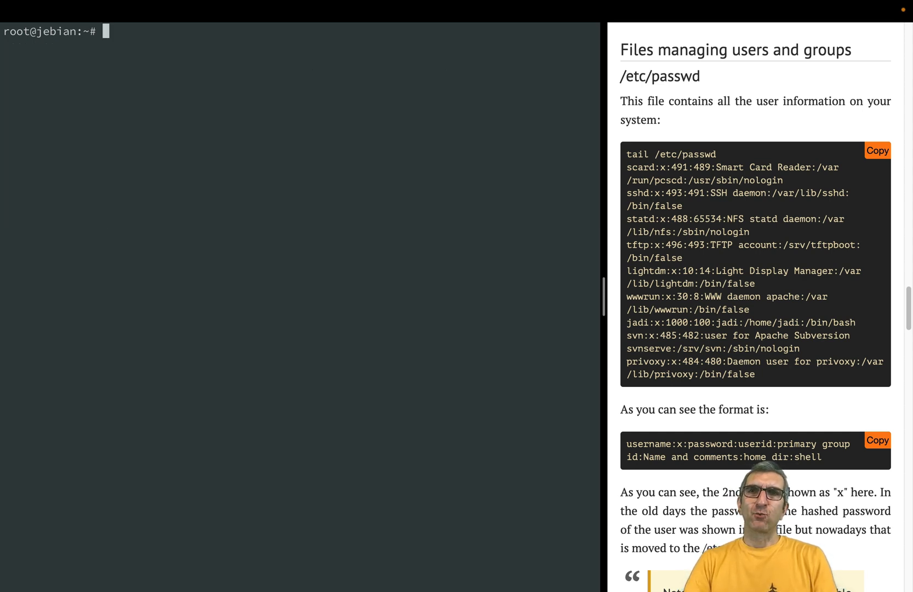
List /etc/passwd and /etc/shadow permissions with ls -ltrh, showing shadow isn't world-readable.
type("ls -ltrh")
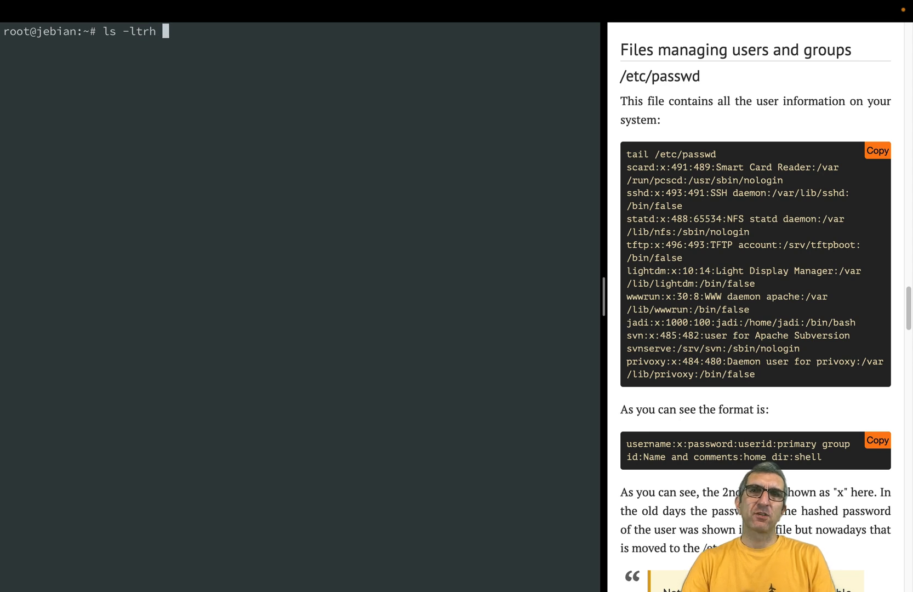
type("/etc/")
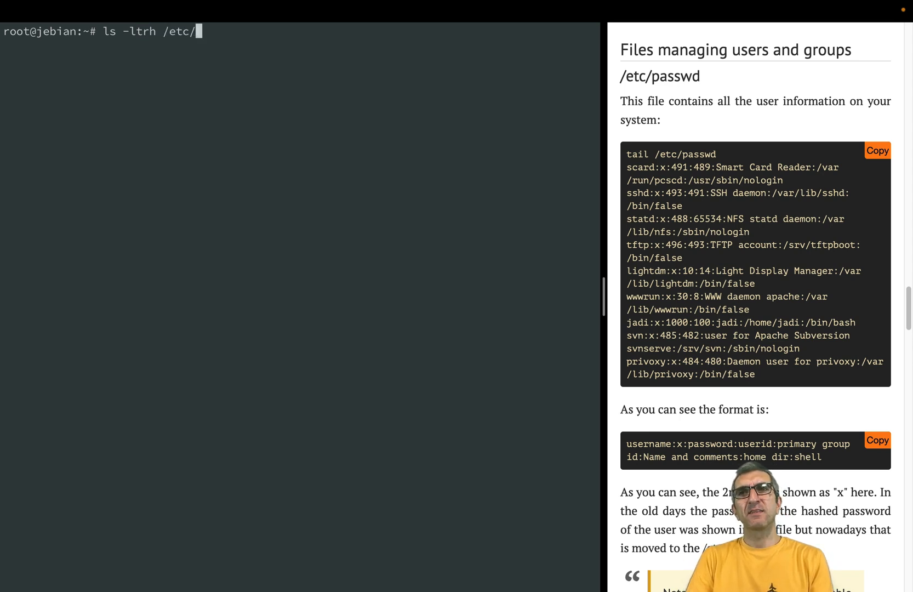
type("passwd /etc/shadow")
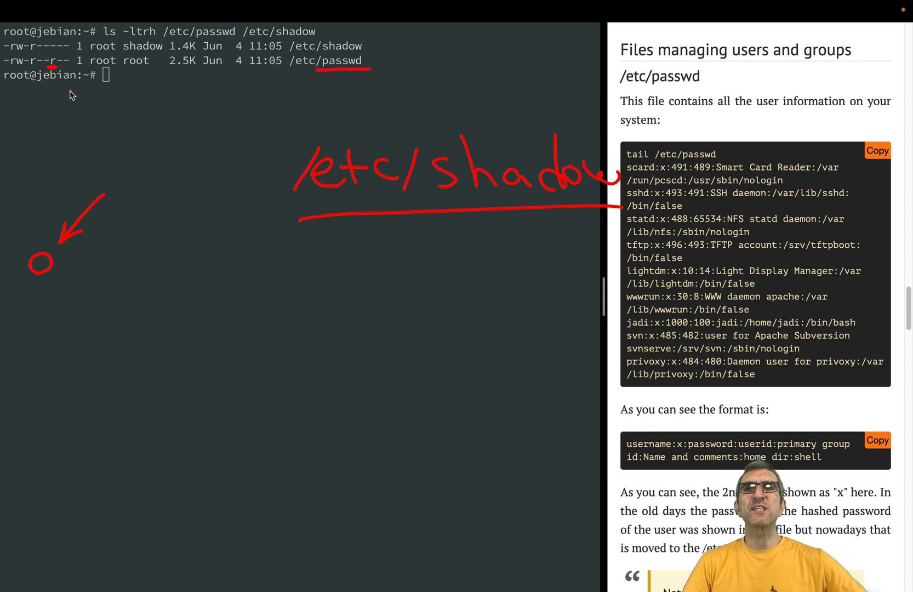
mouse_move(386, 67)
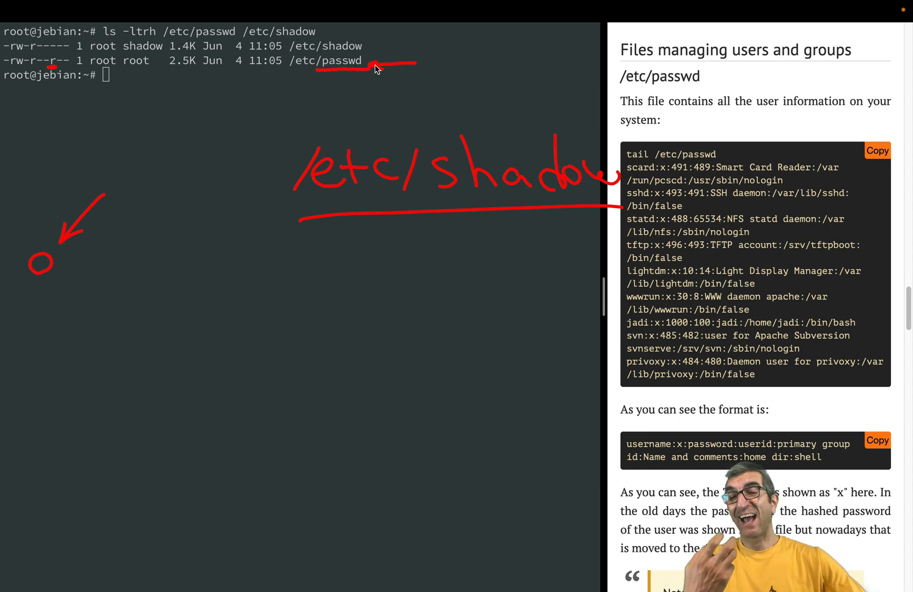
mouse_move(339, 87)
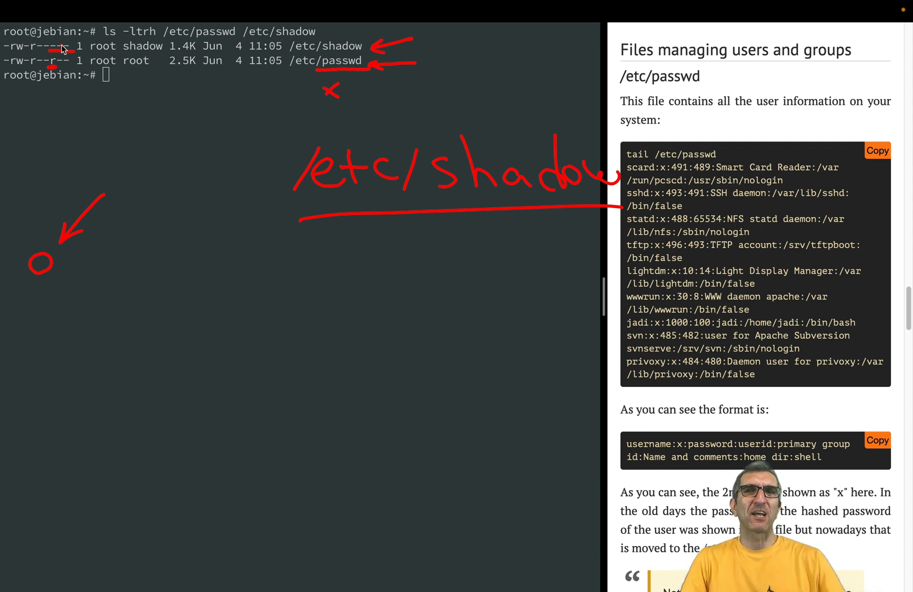
left_click_drag(58, 84, 116, 70)
type("tail /etc/shadow")
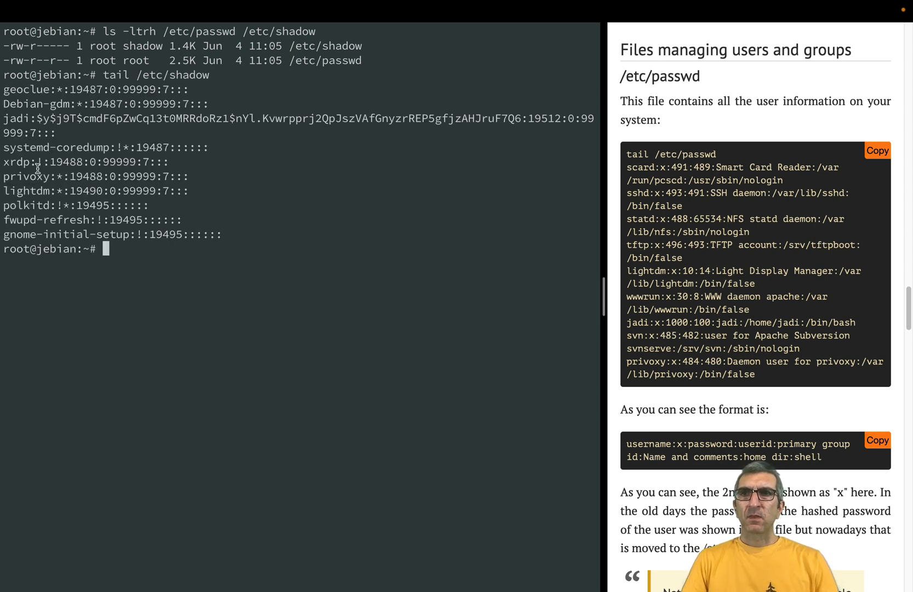
mouse_move(57, 191)
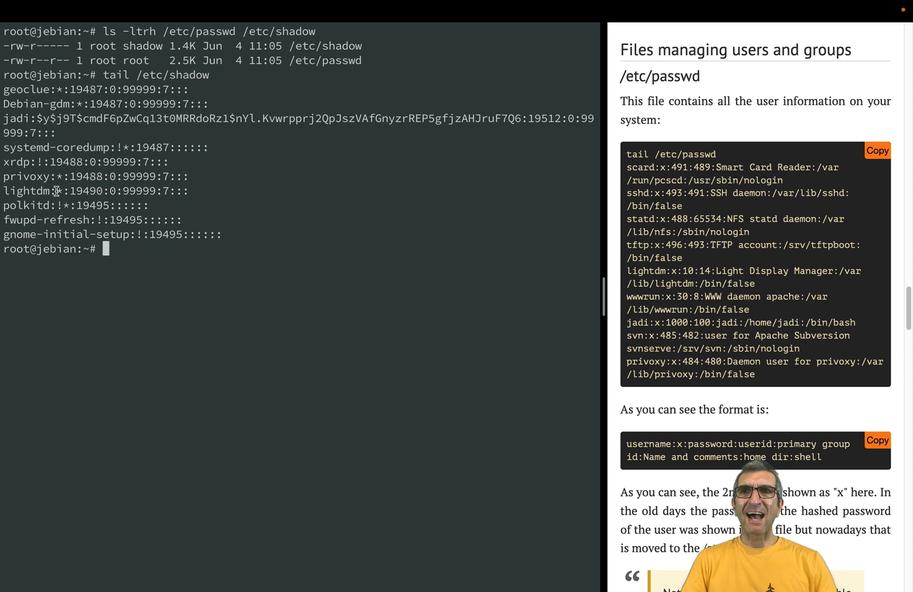
mouse_move(63, 183)
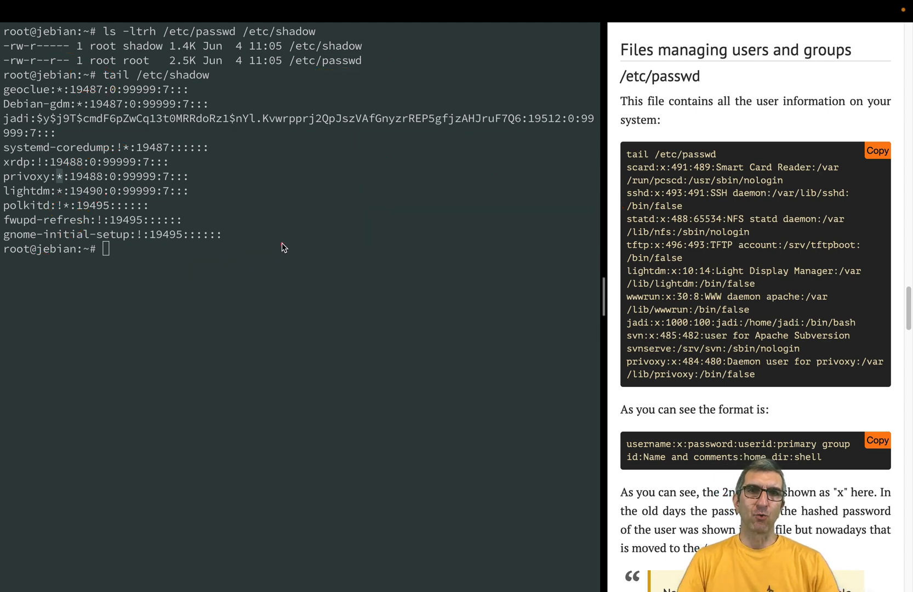
mouse_move(538, 132)
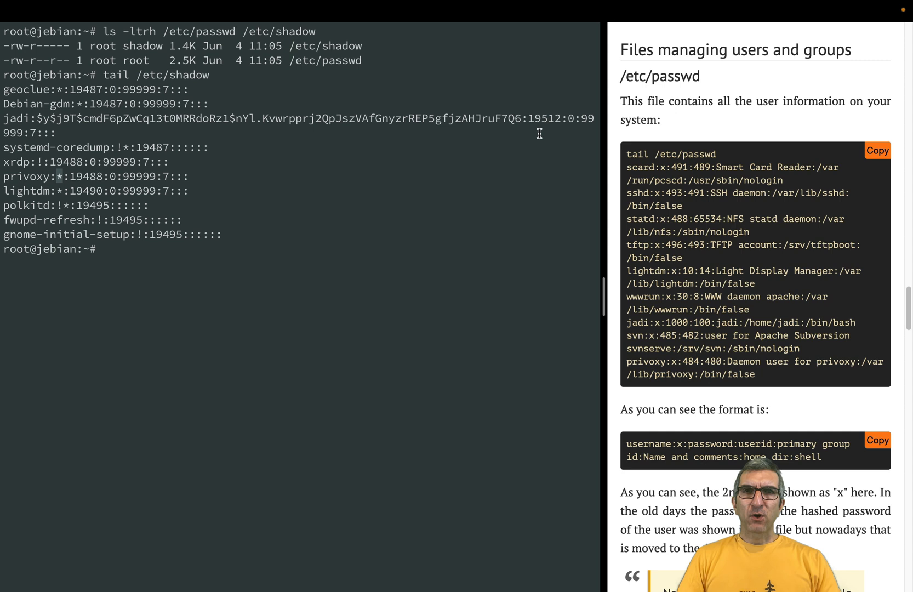
mouse_move(581, 121)
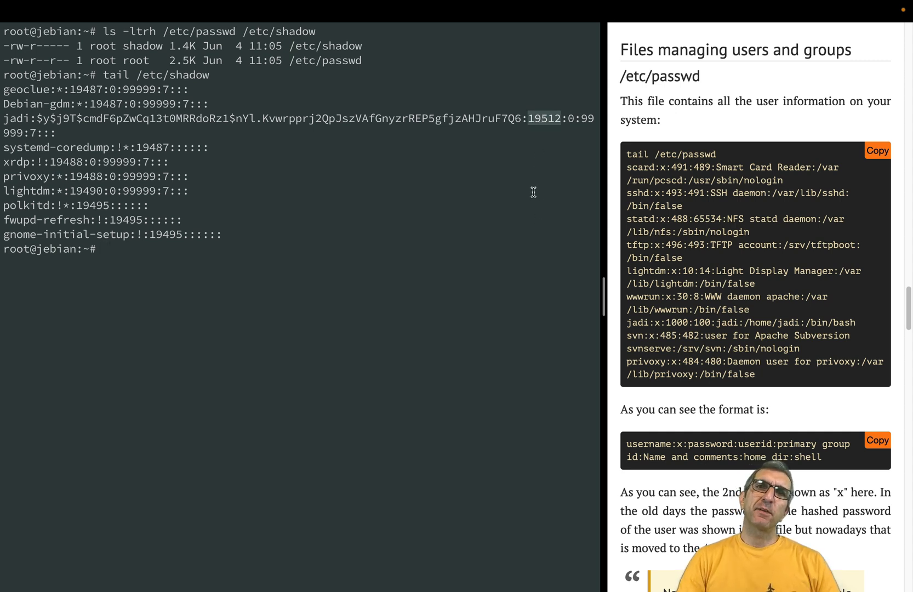
mouse_move(552, 134)
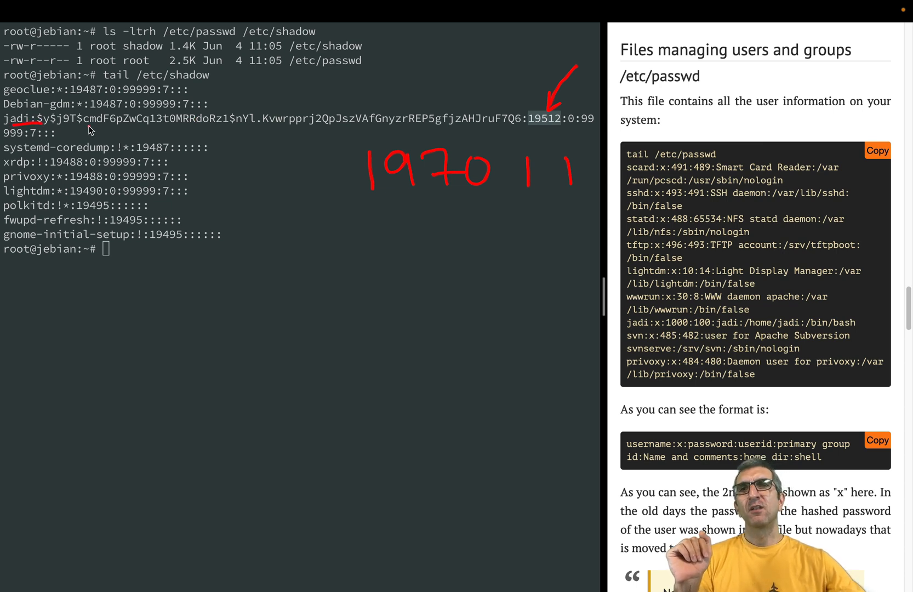
mouse_move(476, 135)
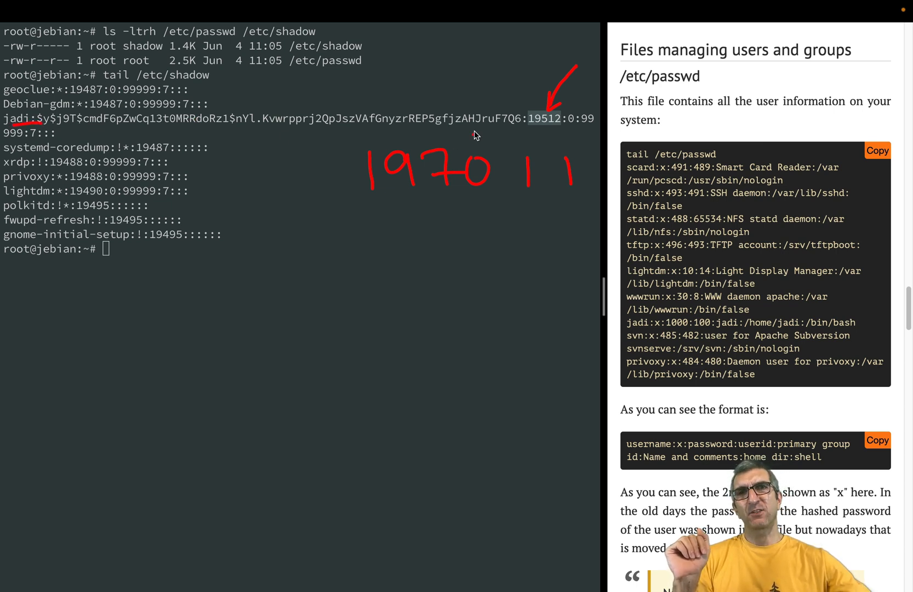
mouse_move(553, 122)
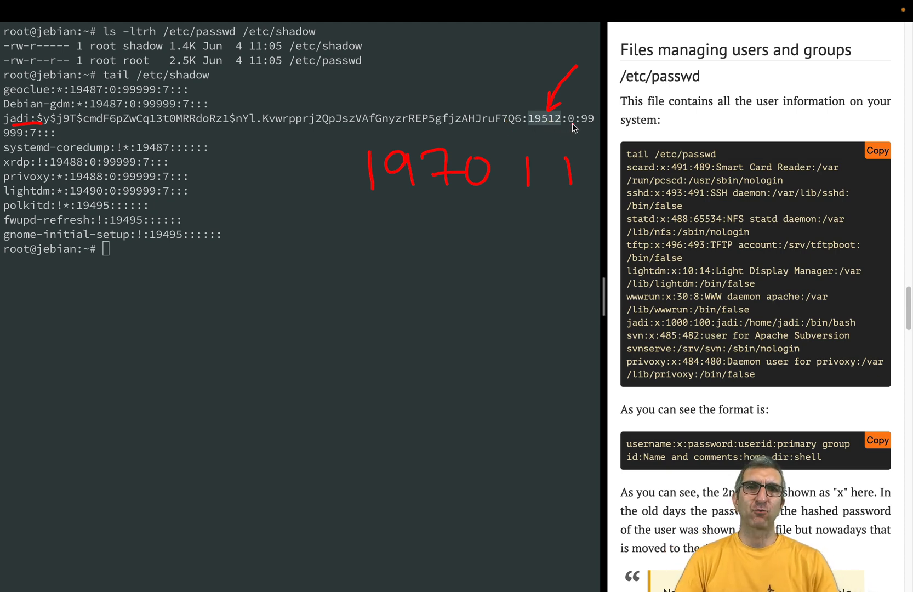
scroll("down", 3)
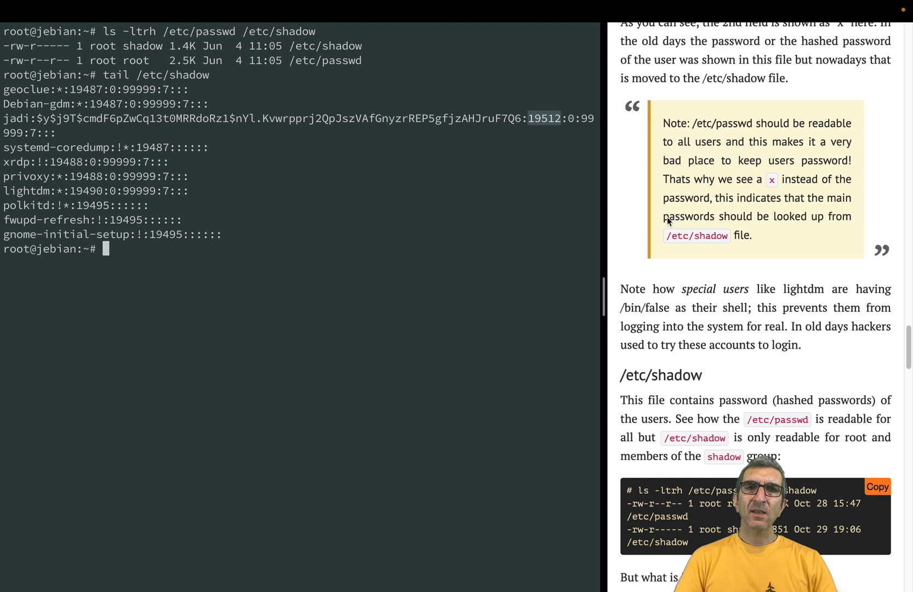
scroll("down", 3)
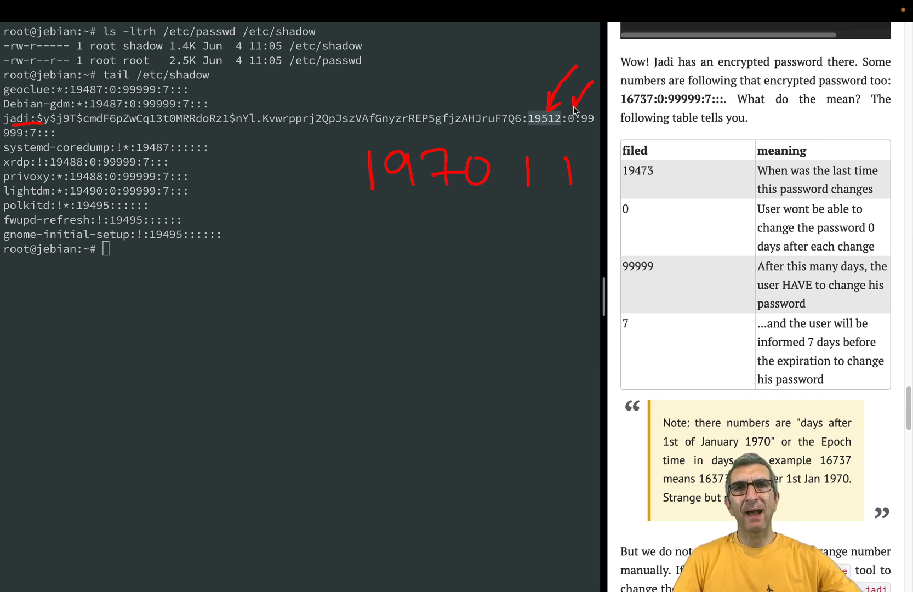
mouse_move(572, 132)
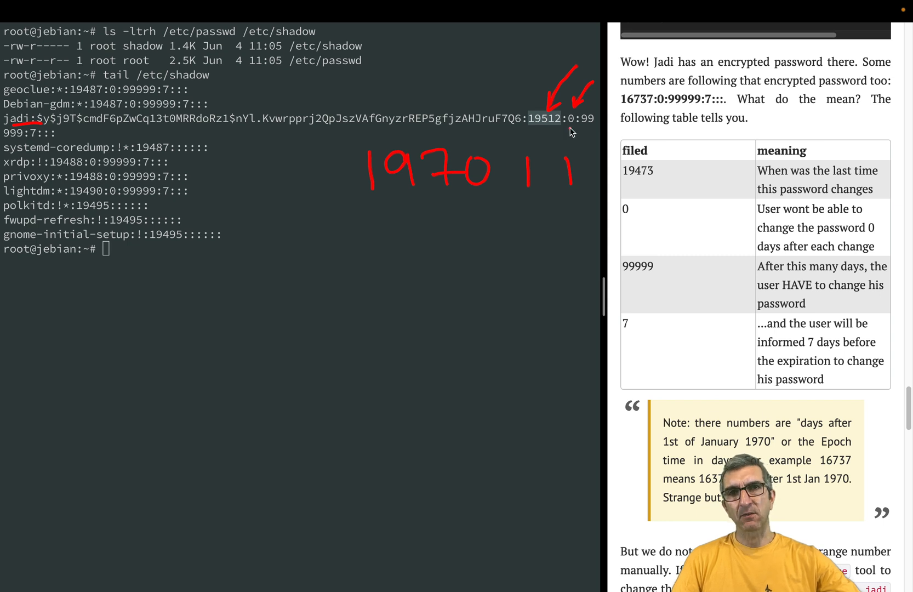
mouse_move(584, 128)
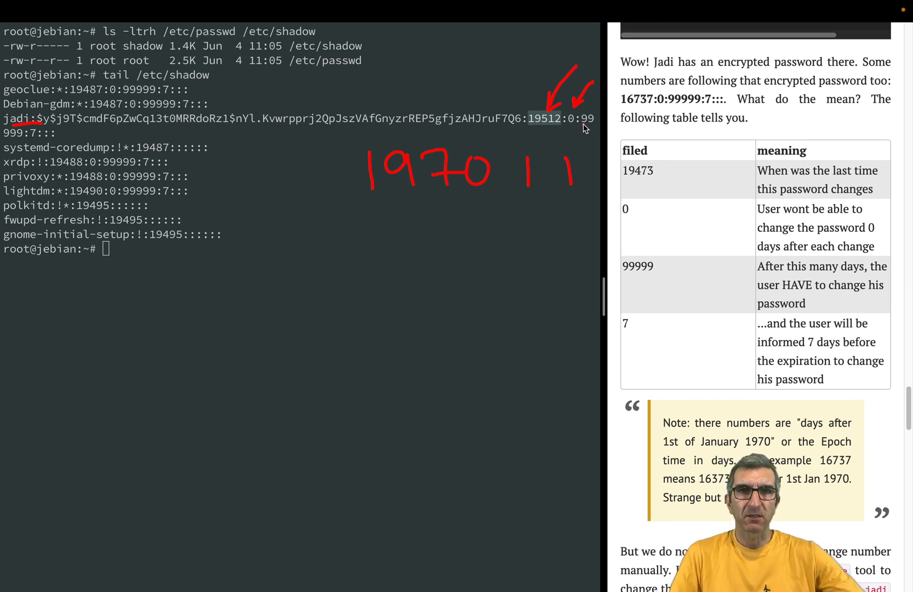
mouse_move(90, 126)
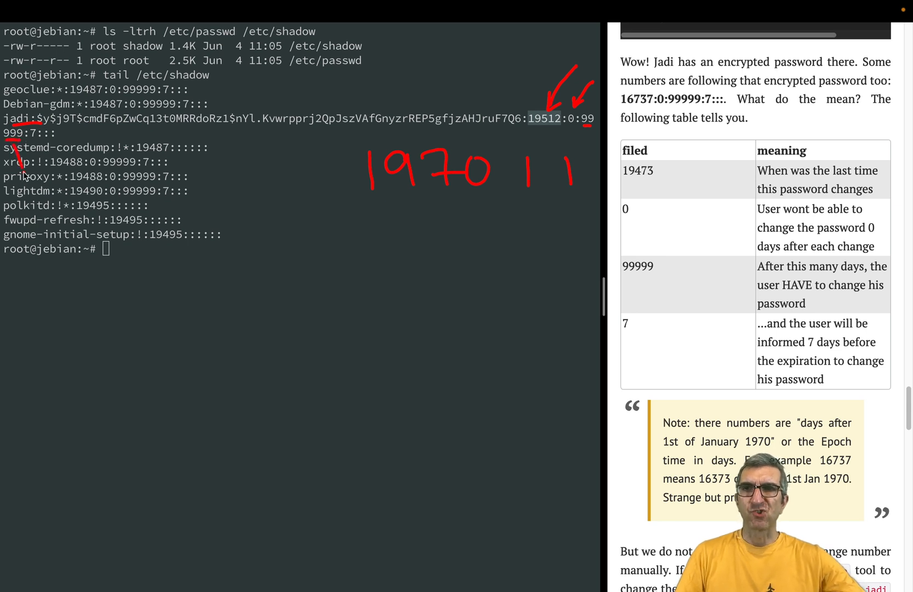
mouse_move(102, 148)
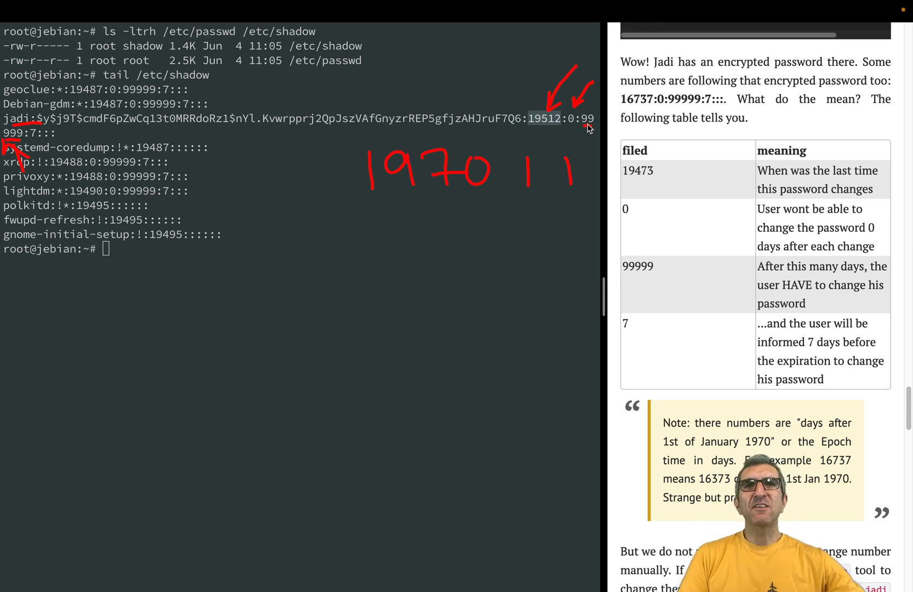
mouse_move(535, 128)
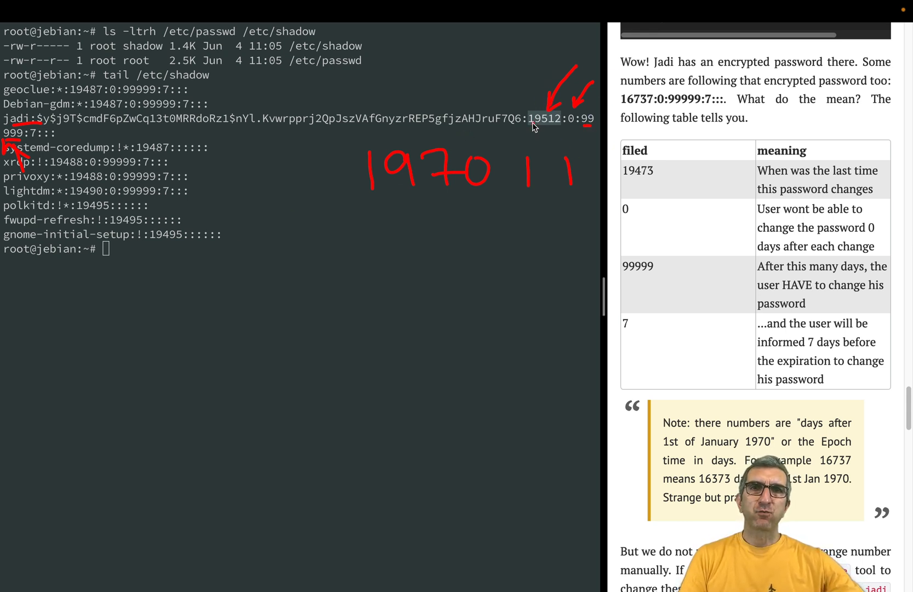
mouse_move(394, 198)
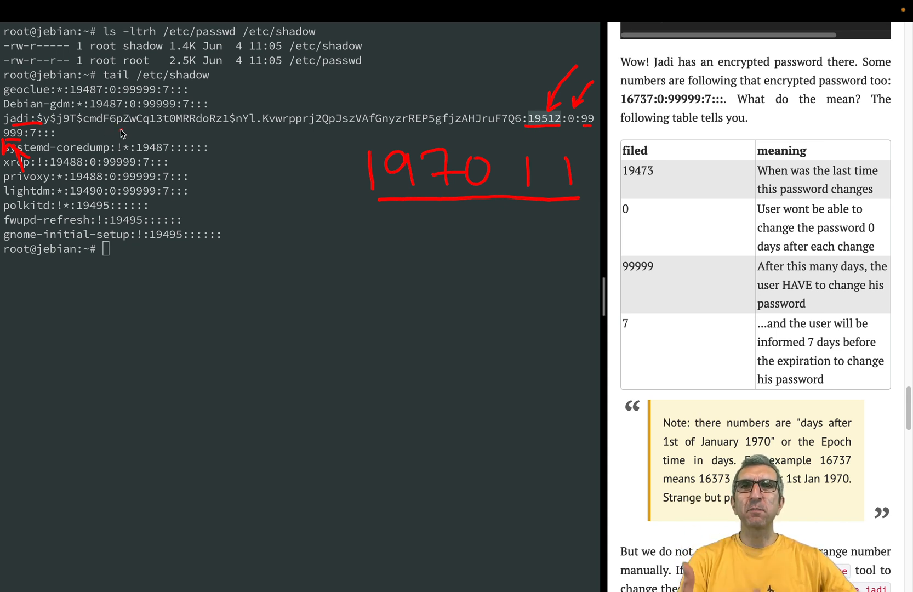
mouse_move(370, 192)
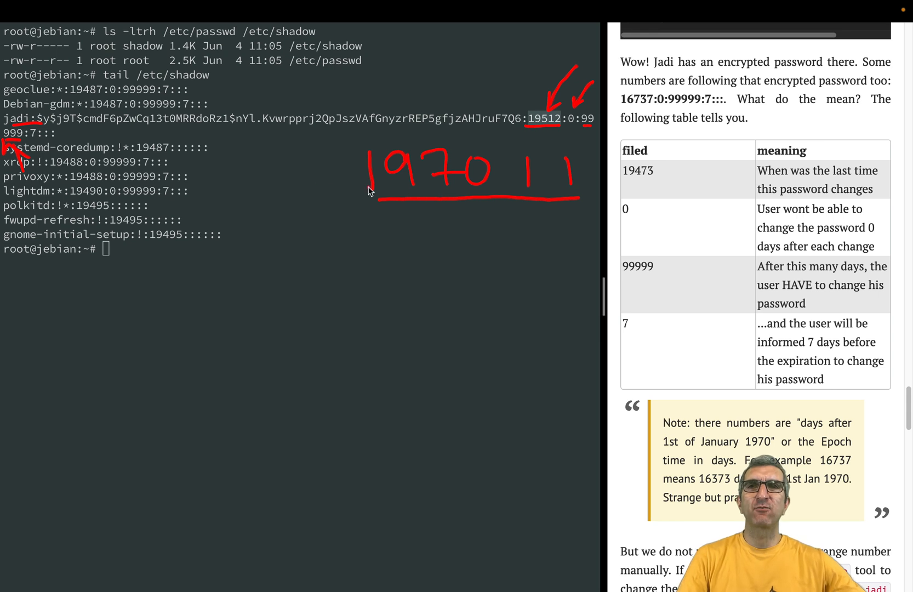
mouse_move(577, 155)
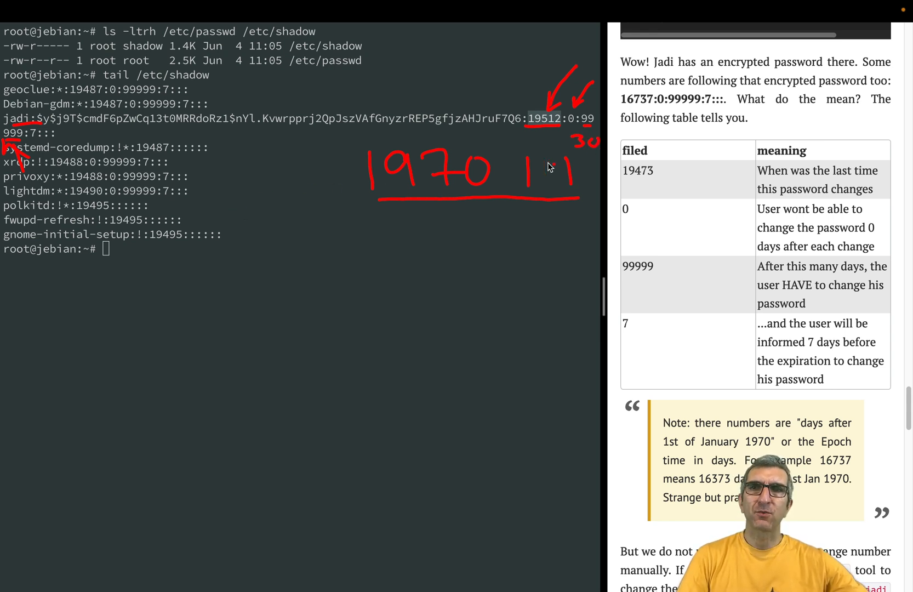
mouse_move(23, 131)
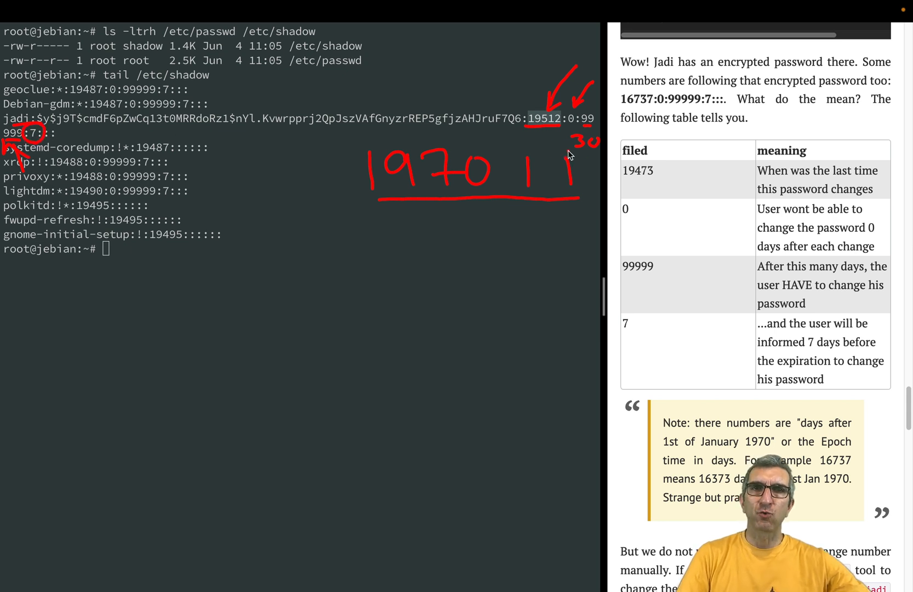
mouse_move(605, 153)
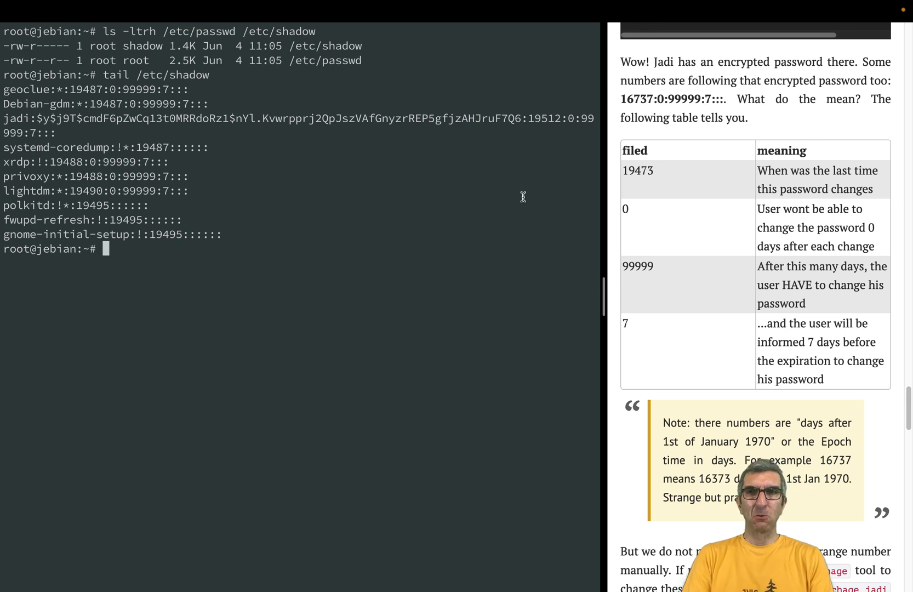
Clear the screen and start typing a chage command for jadi.
type("cha")
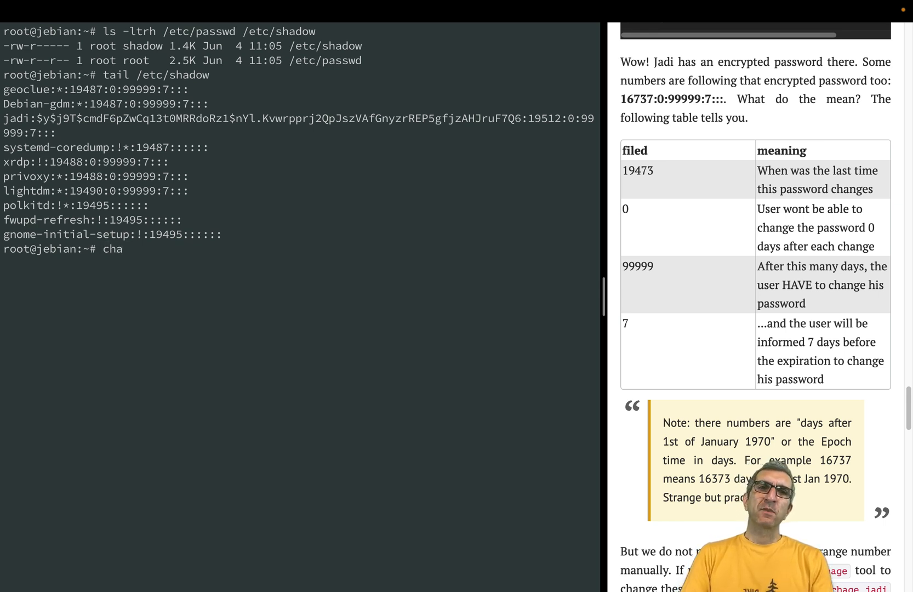
type("ge - jadi")
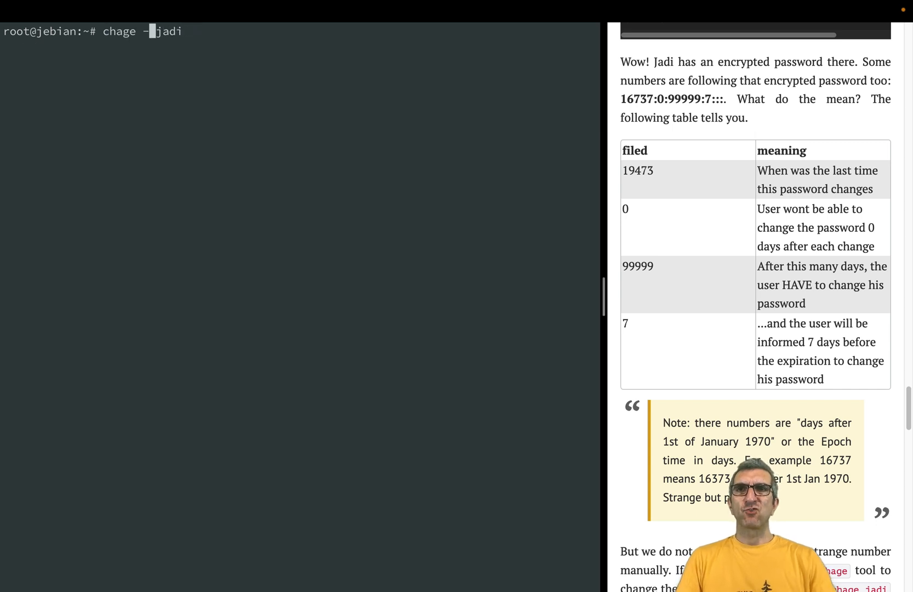
Run chage jadi, keeping the default minimum, maximum and remaining aging values.
key("Return")
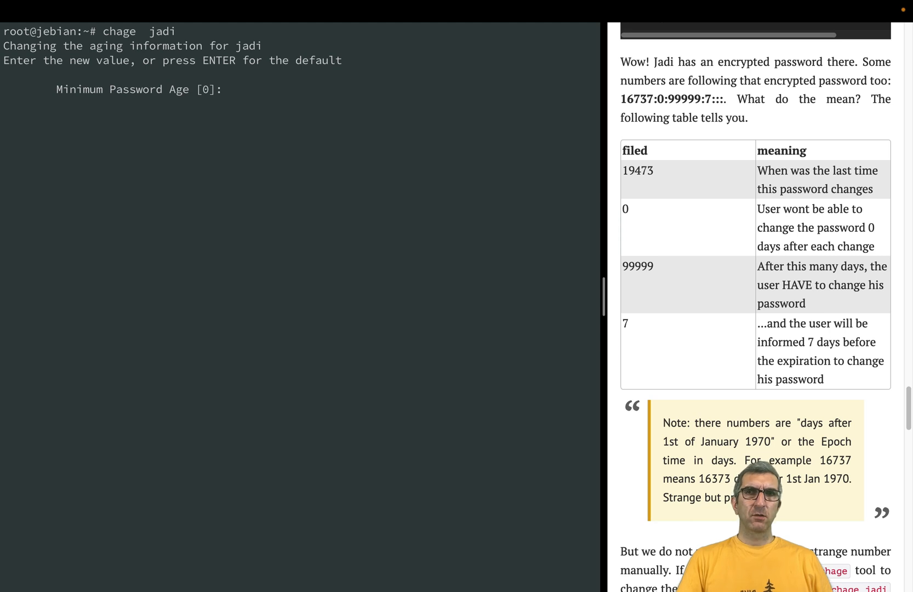
key("Return")
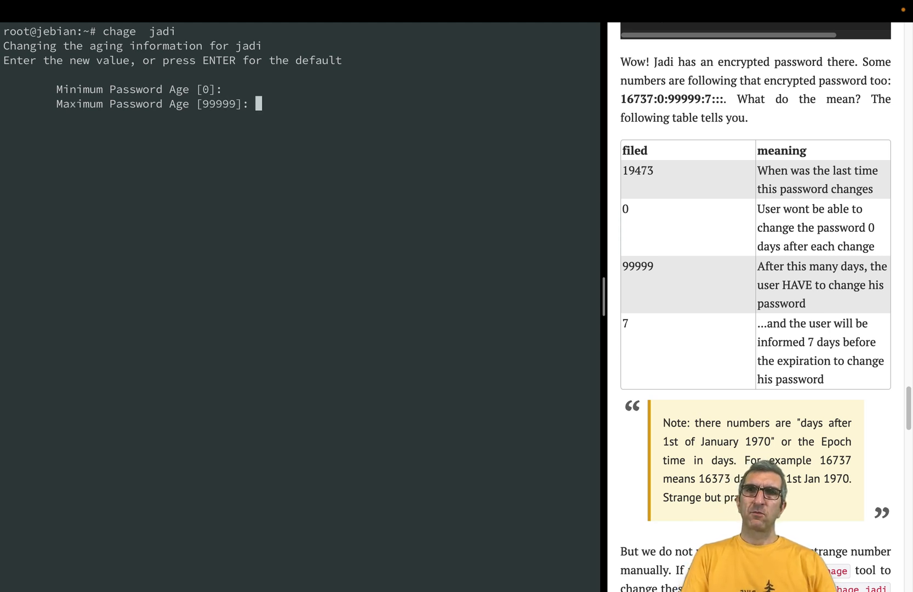
key("Return")
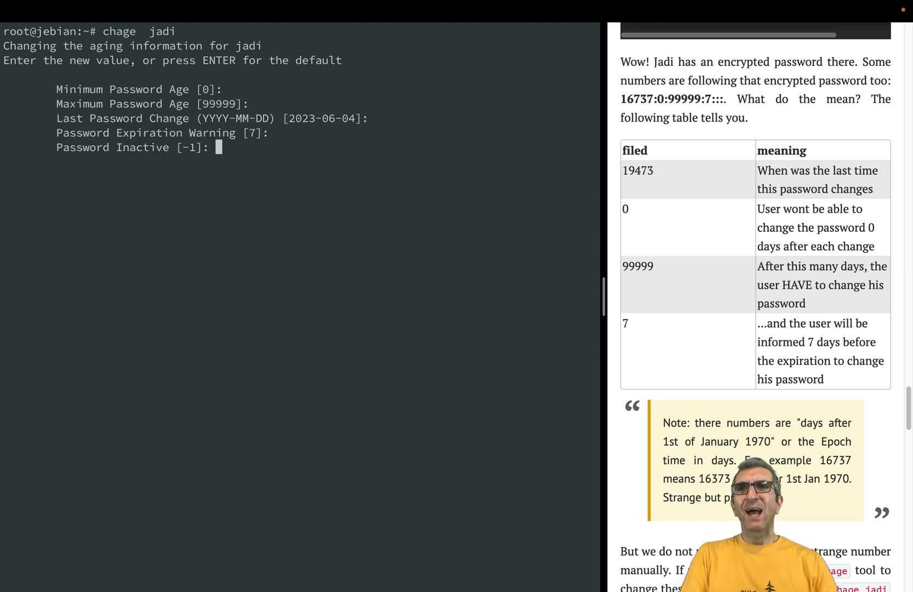
key("Return")
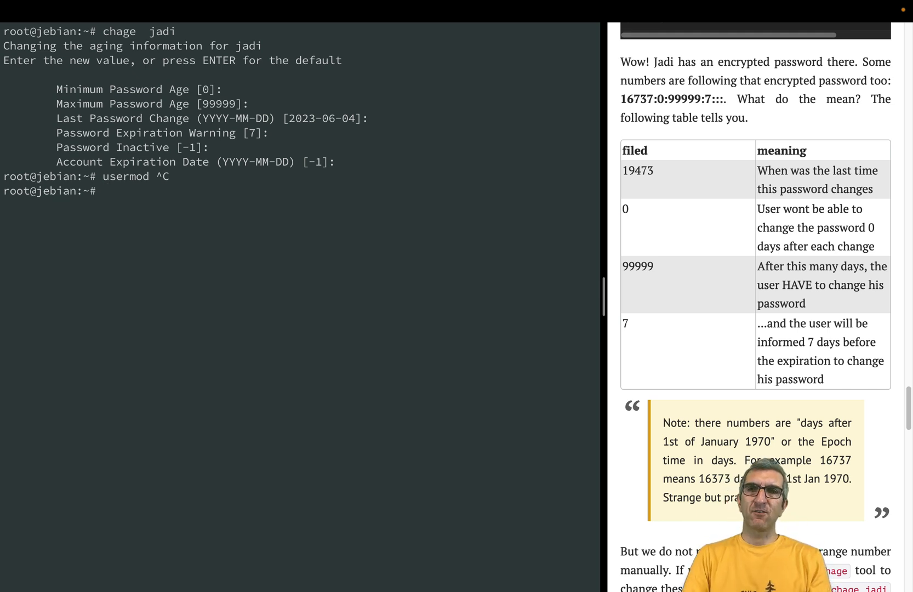
Run chage alone and scroll through its usage and options list.
type("chage")
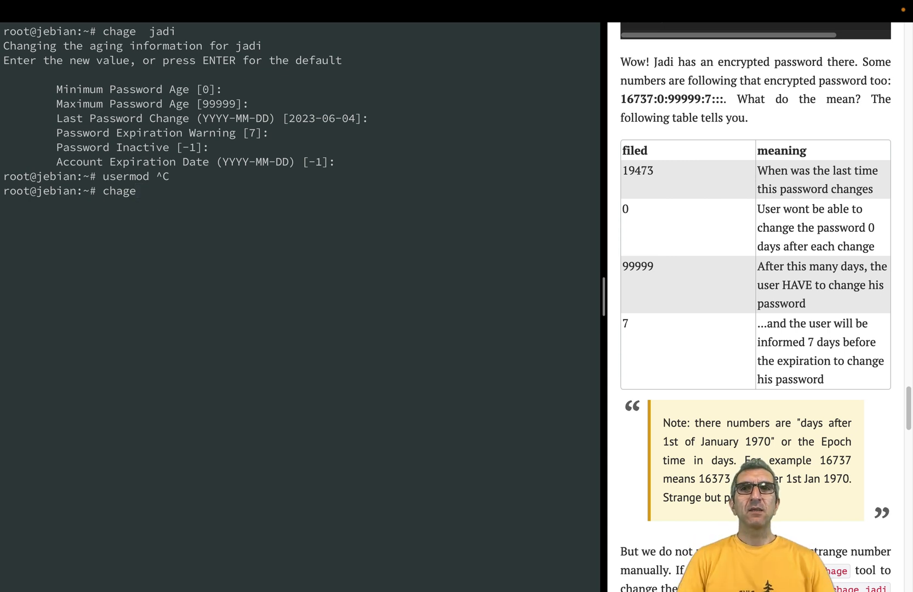
key("Return")
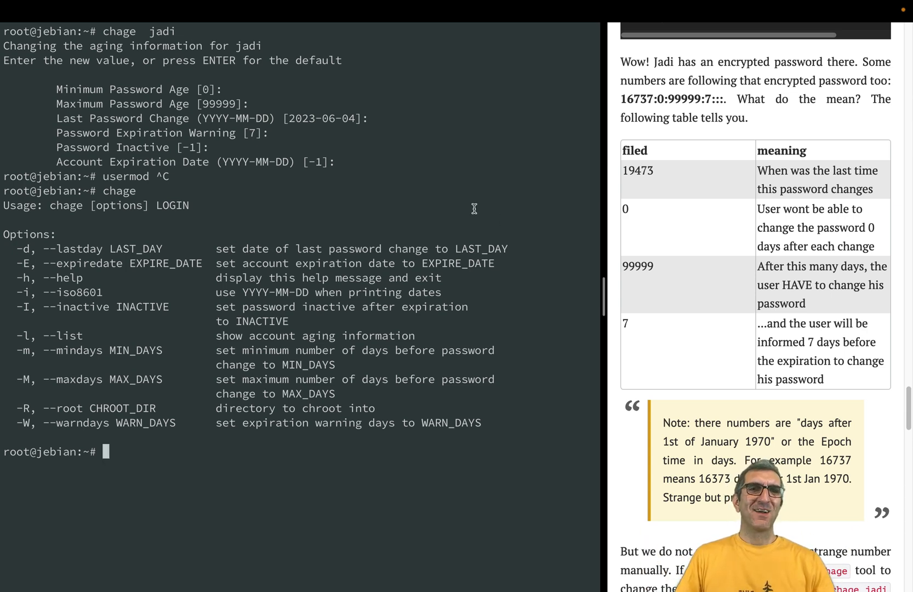
scroll("down", 3)
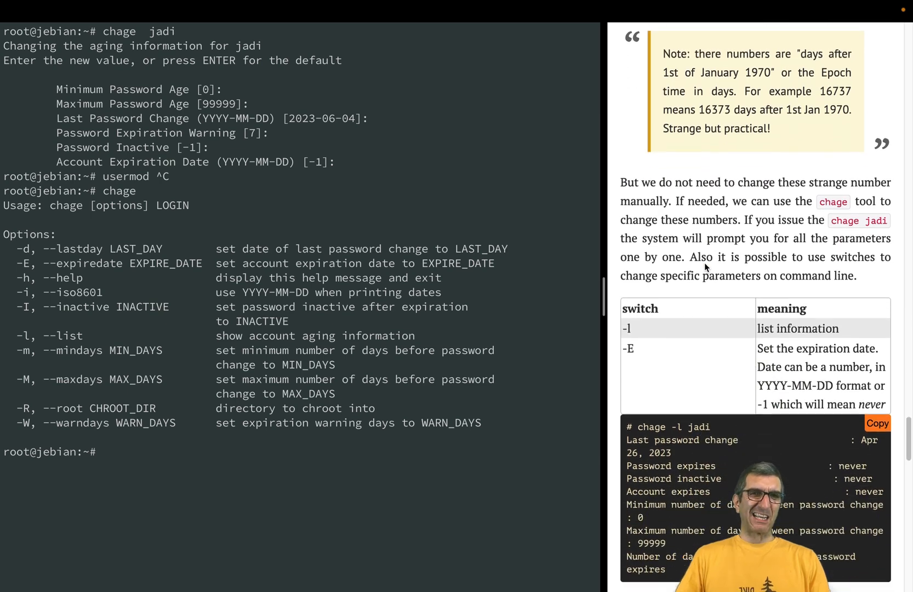
scroll("down", 3)
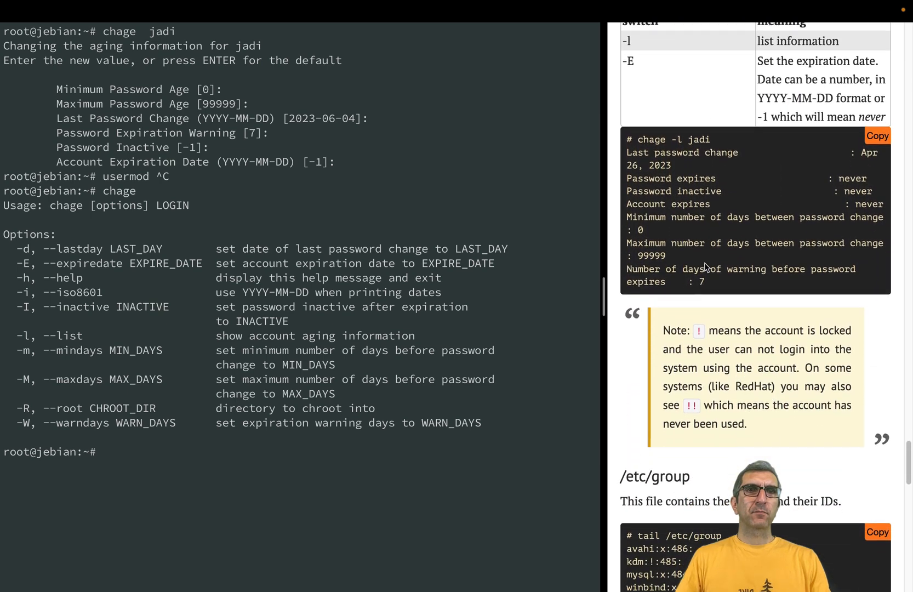
scroll("down", 3)
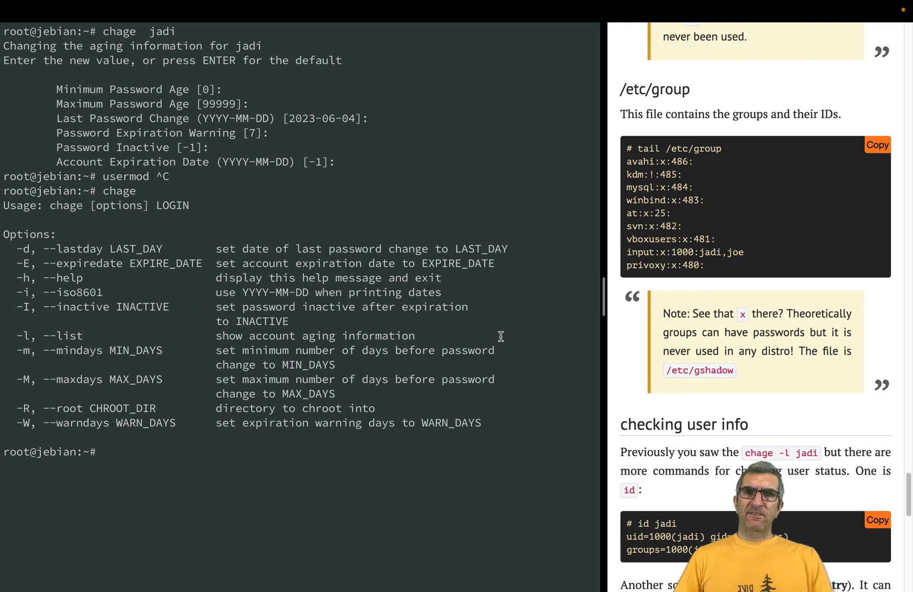
Print /etc/group with cat and scroll through the group memberships.
type("cat")
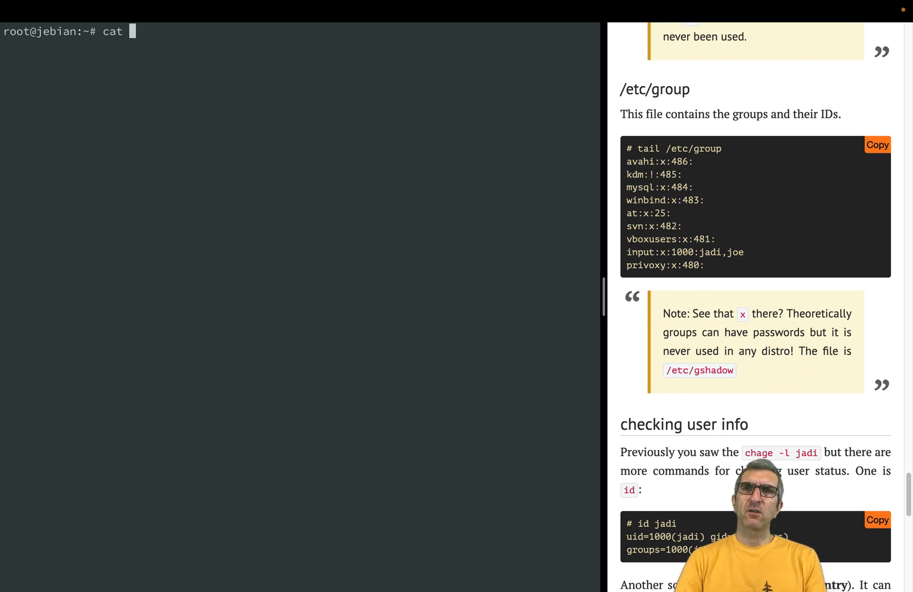
type("/etc/group")
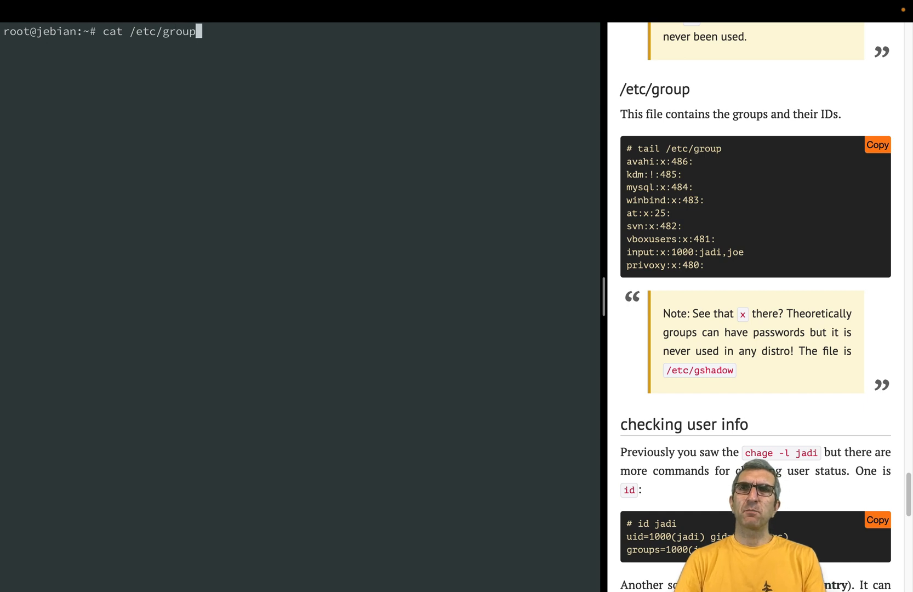
key("Return")
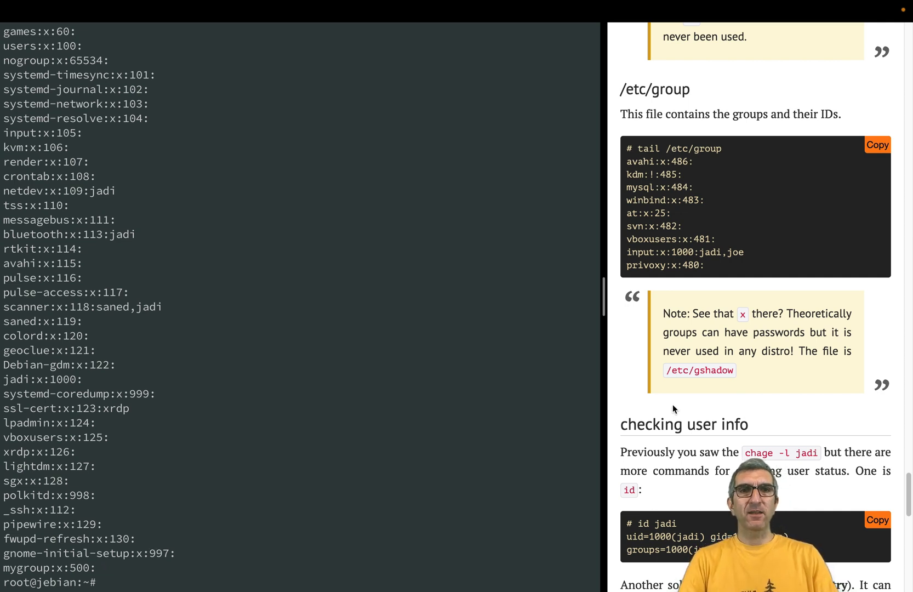
scroll("down", 3)
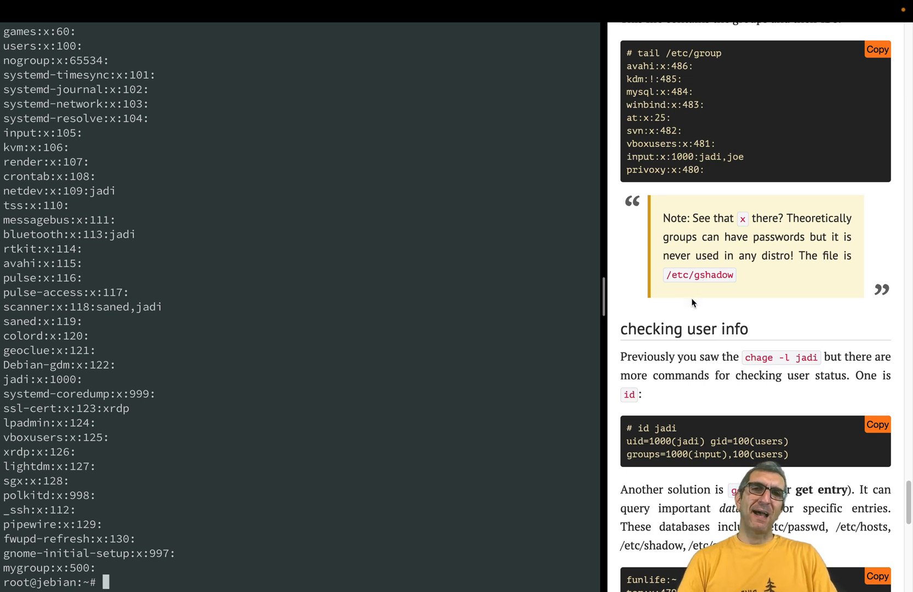
mouse_move(754, 359)
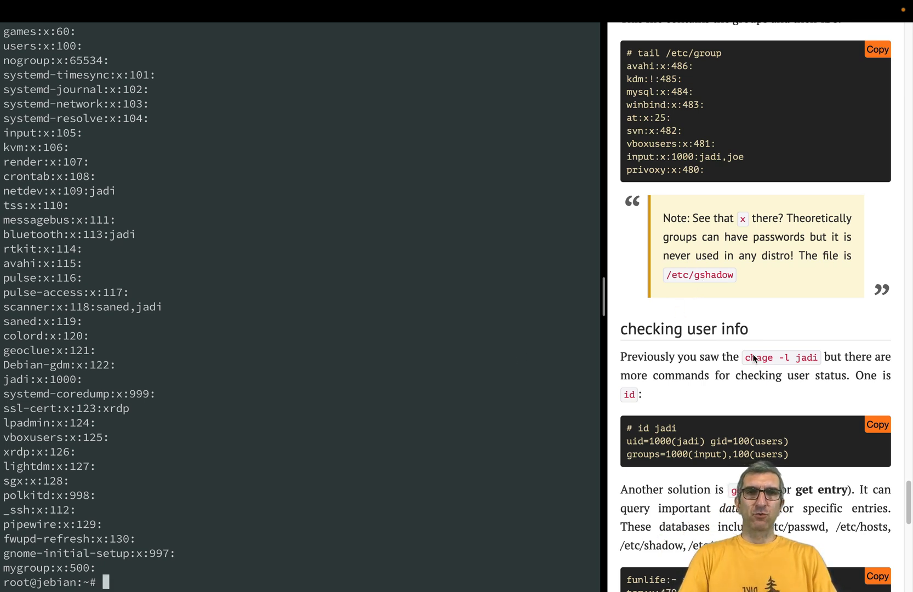
scroll("down", 3)
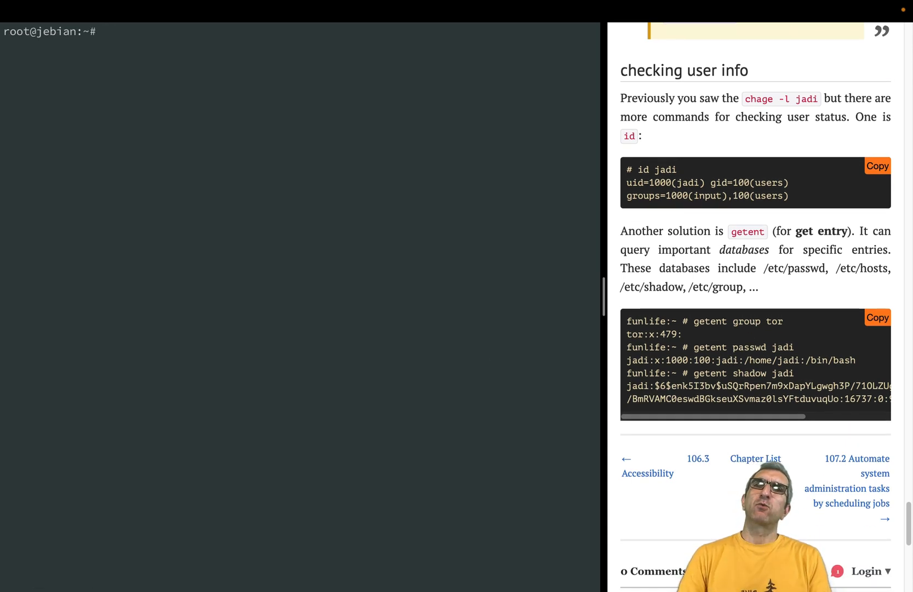
Show jadi's aging summary with chage -l jadi, then root's and jadi's IDs.
type("chage")
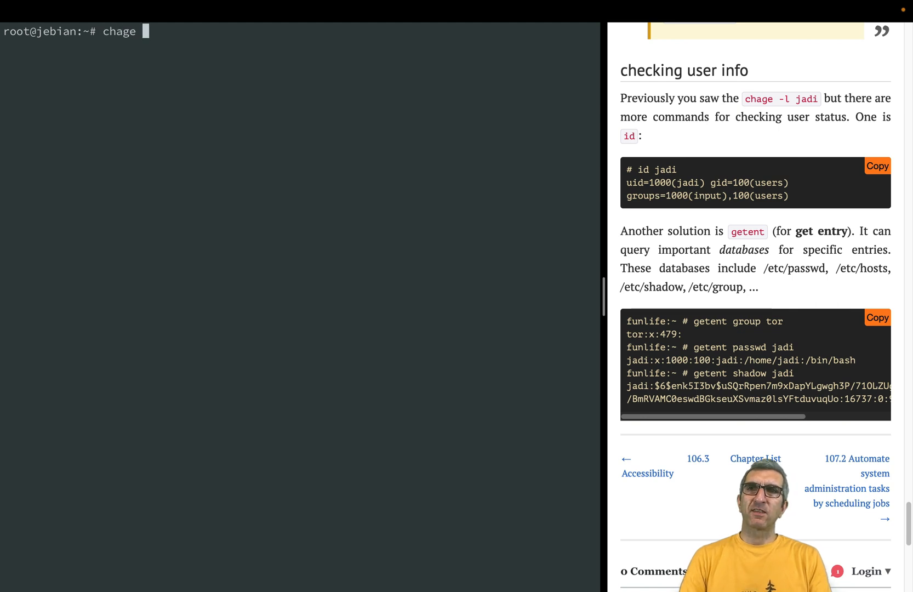
key("Return")
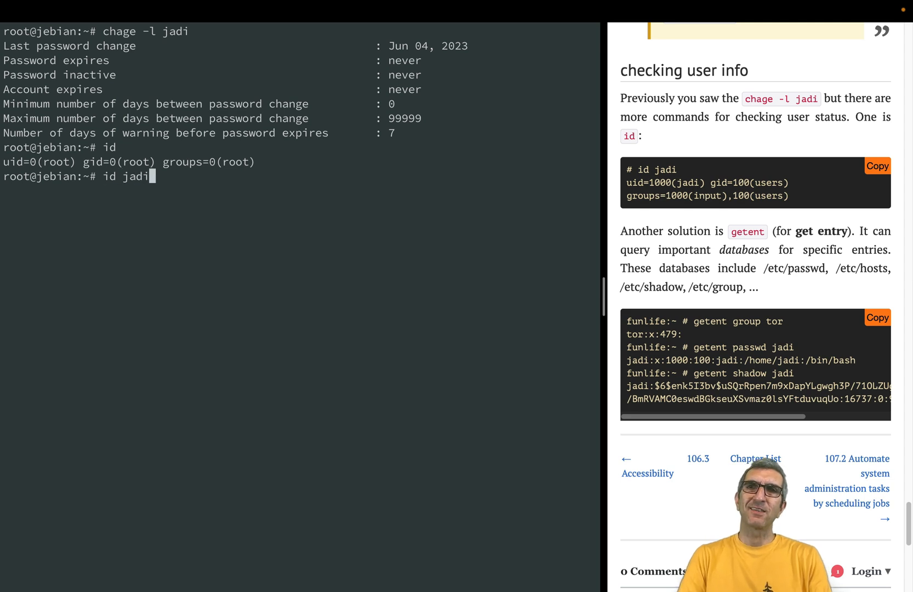
key("Return")
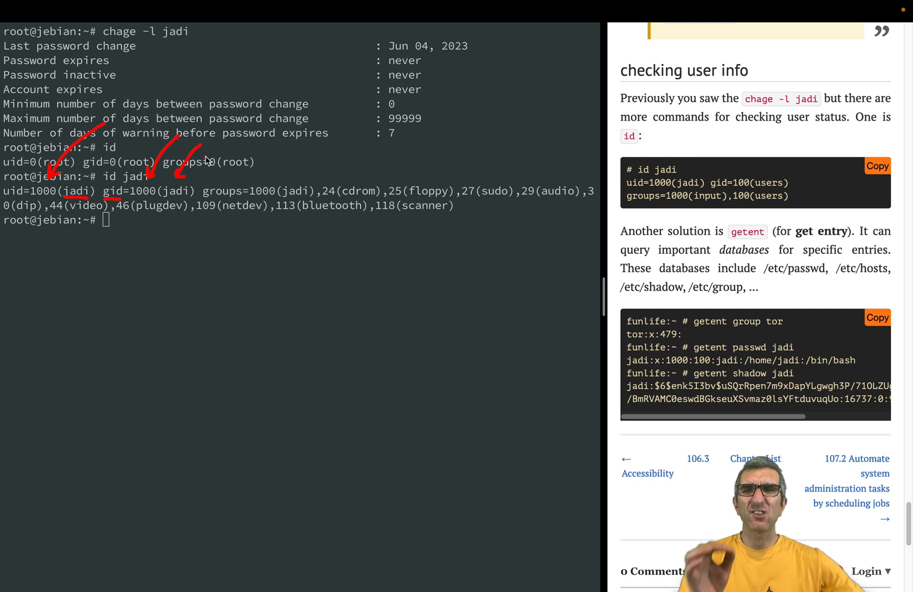
mouse_move(199, 154)
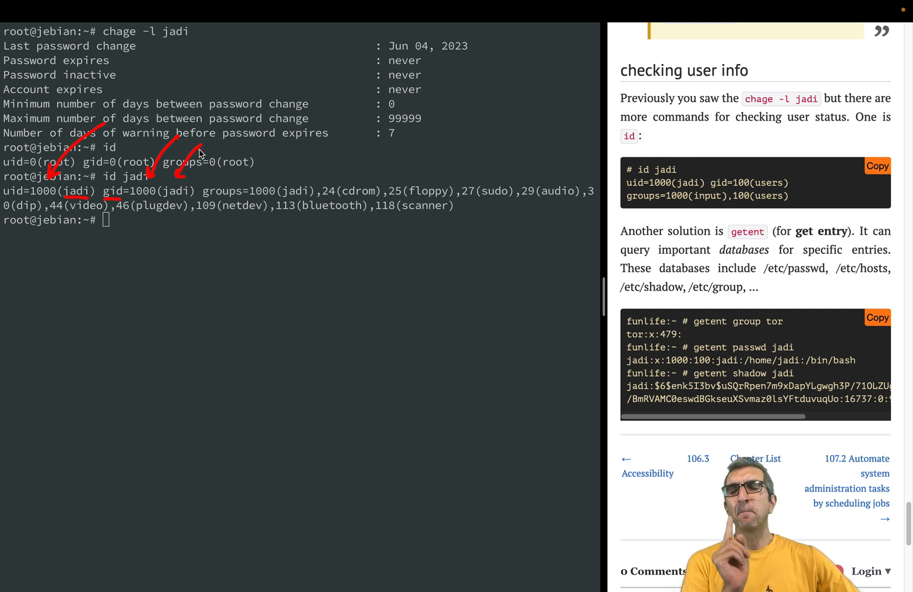
mouse_move(193, 204)
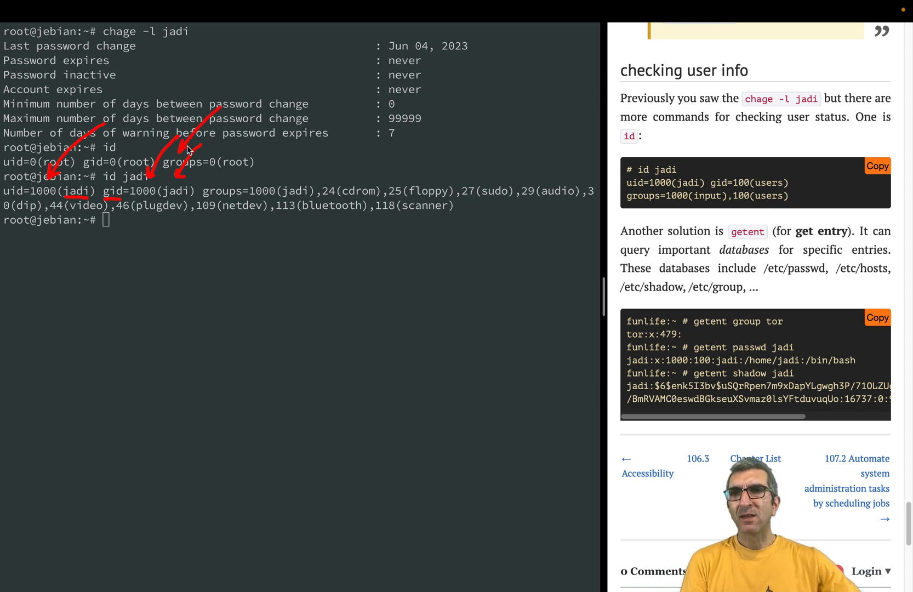
mouse_move(119, 170)
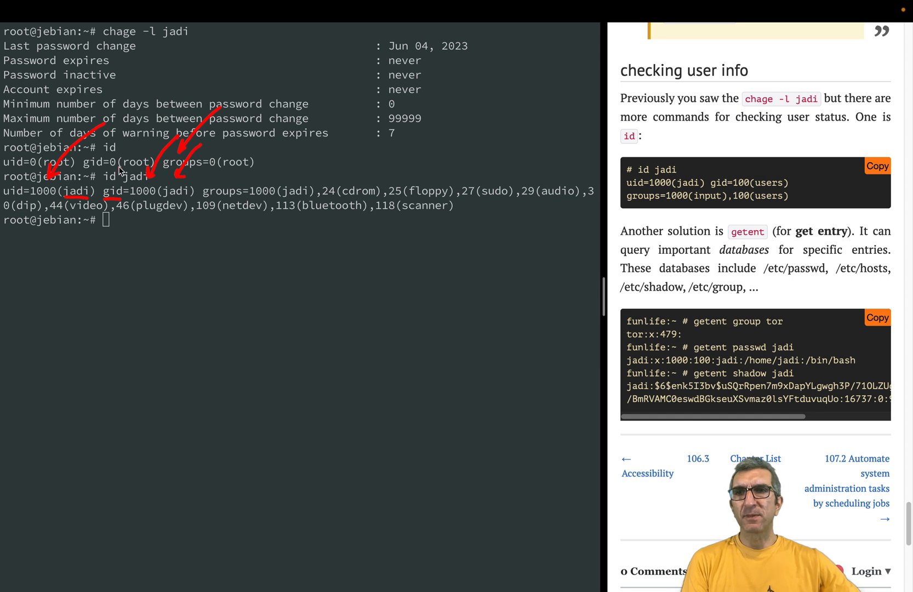
mouse_move(247, 188)
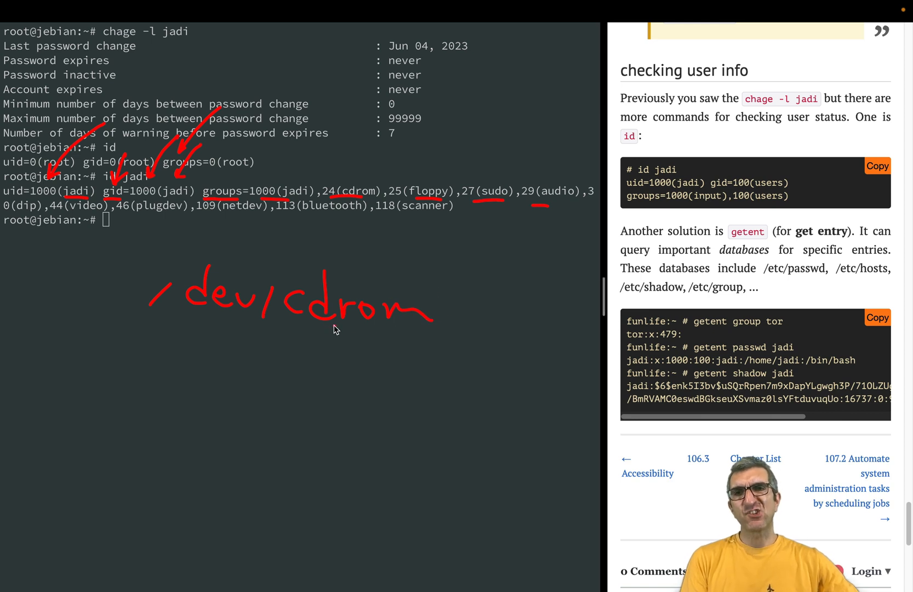
mouse_move(299, 339)
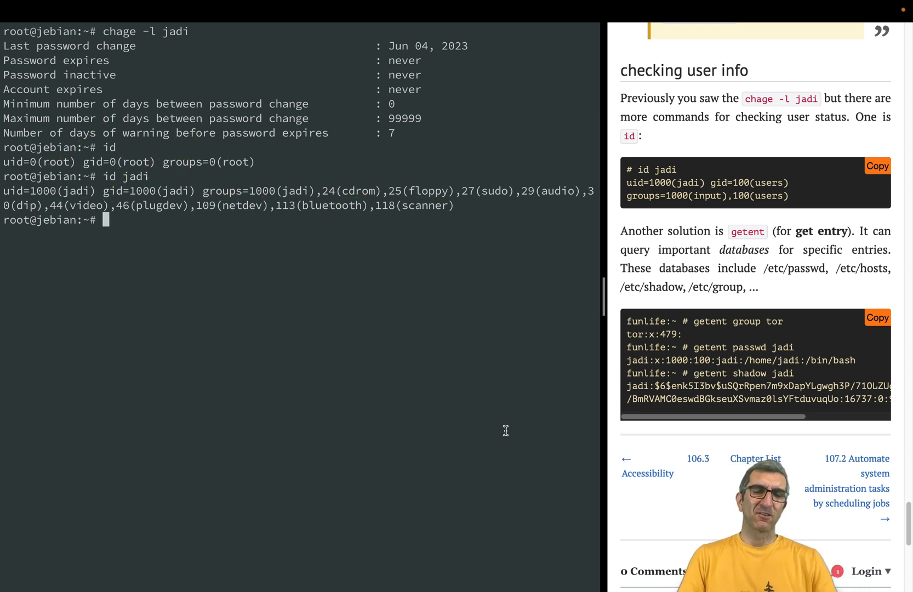
mouse_move(327, 350)
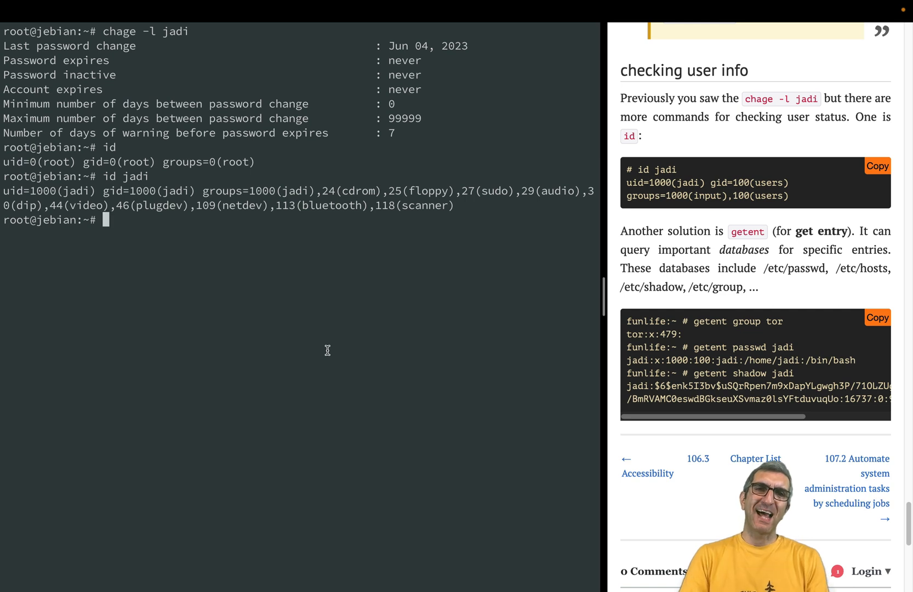
Look up jadi in the hosts database with getent hosts jadi.
type("getent passwd jadi")
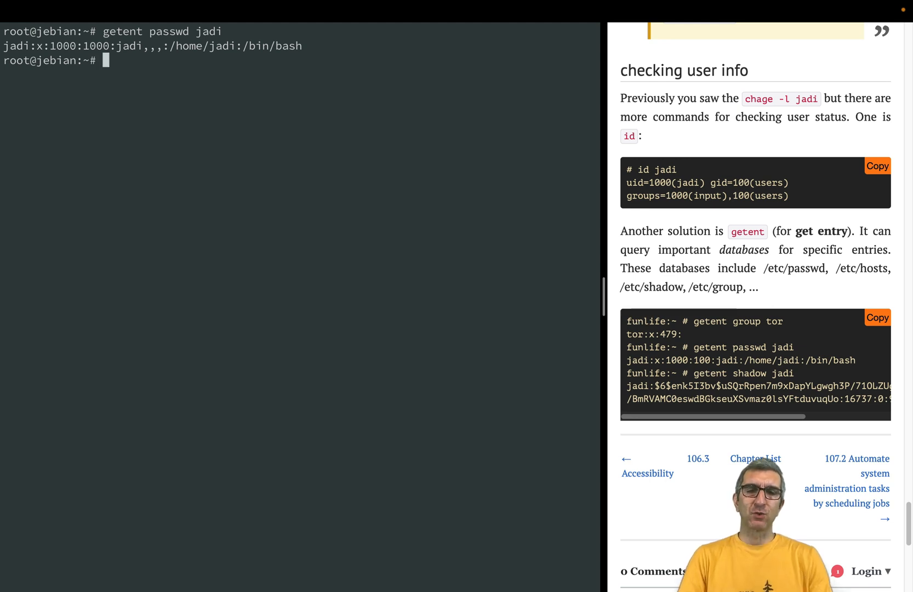
type("getent")
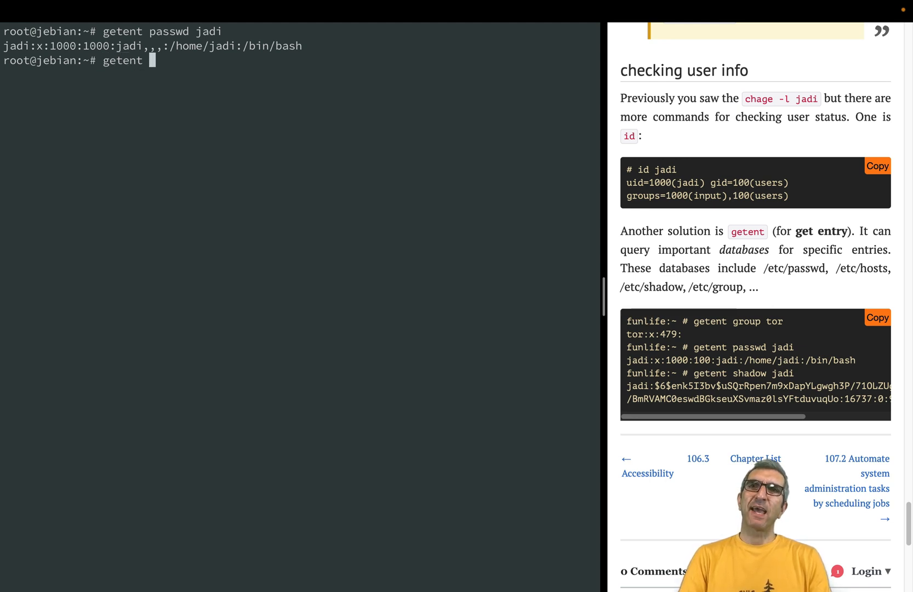
type("hosts jadi")
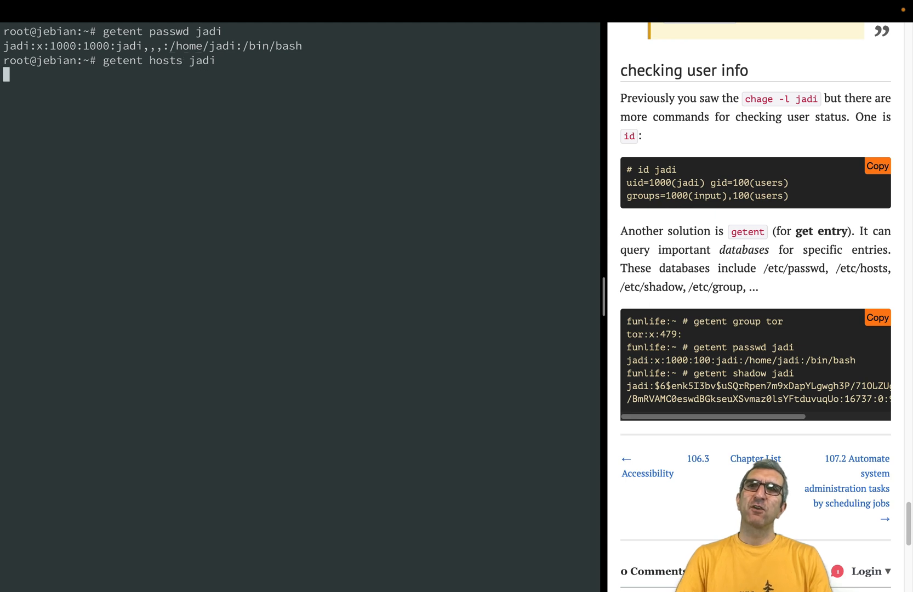
key("Return")
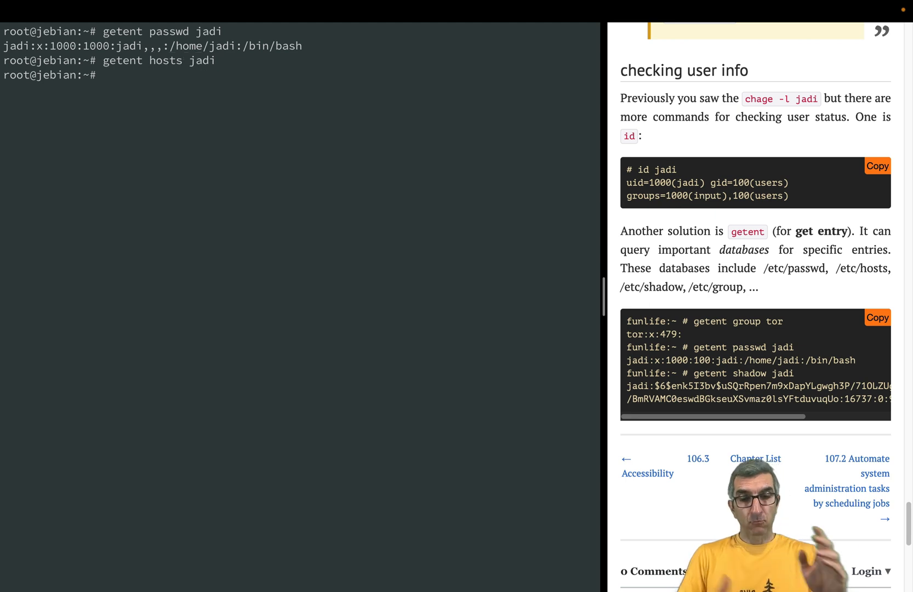
Look up localhost with getent hosts localhost.
type("getent hosts")
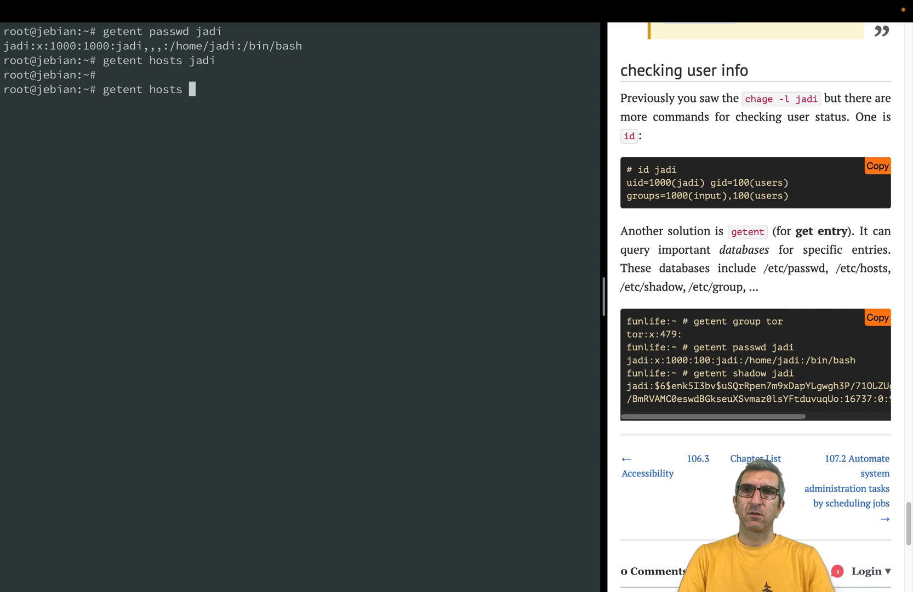
type("localhost")
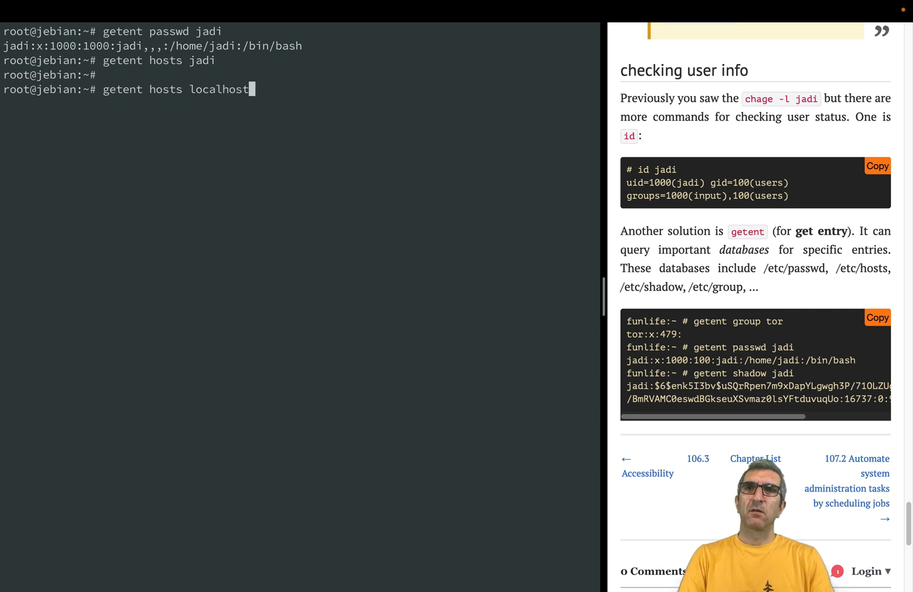
key("Return")
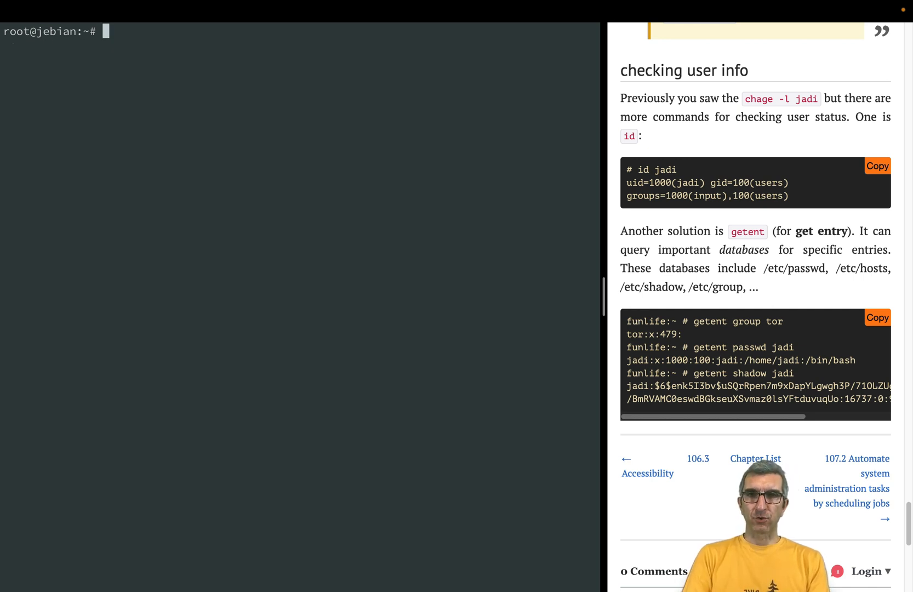
Create user test with useradd and follow the end of /etc/shadow.
type("useradd")
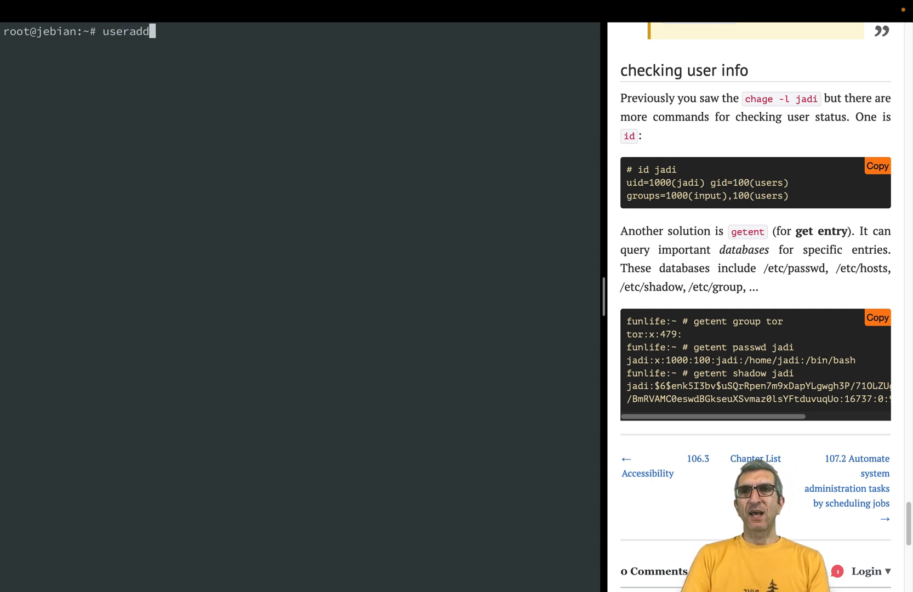
key("Return")
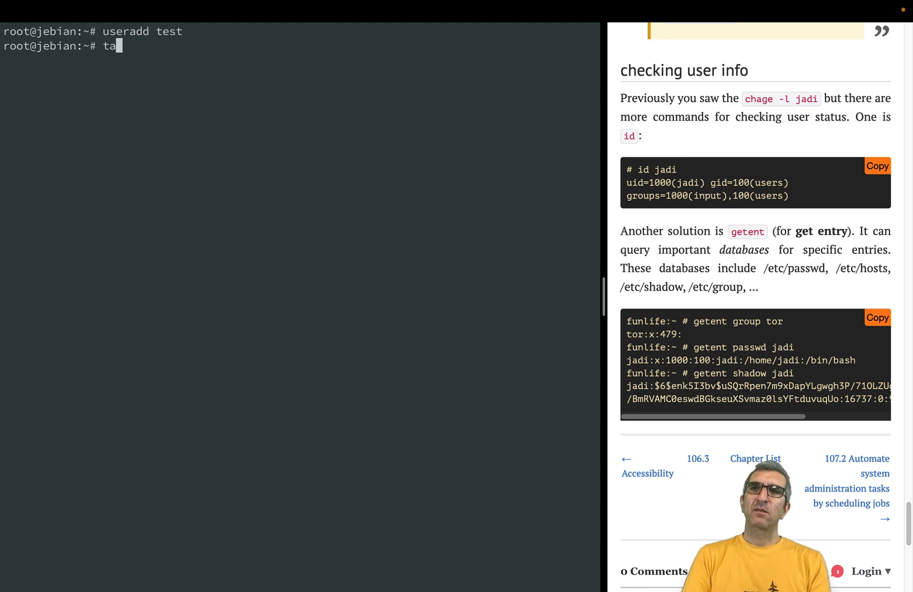
type("il -f /etc/shad")
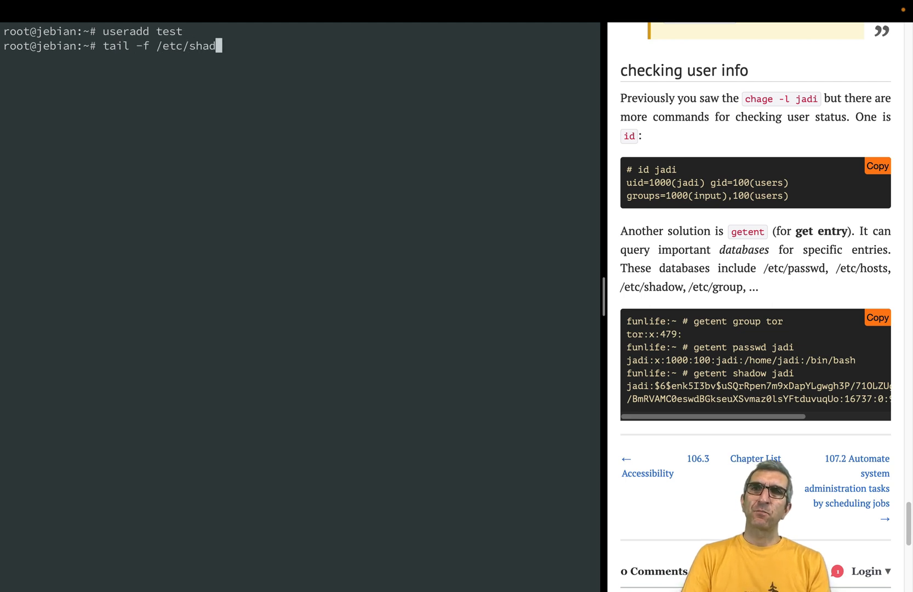
key("Return")
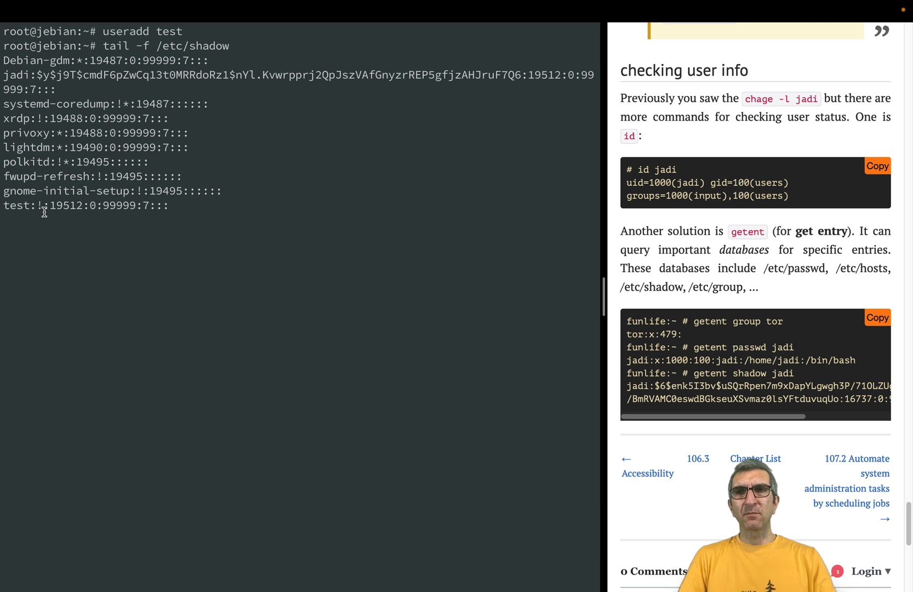
mouse_move(39, 216)
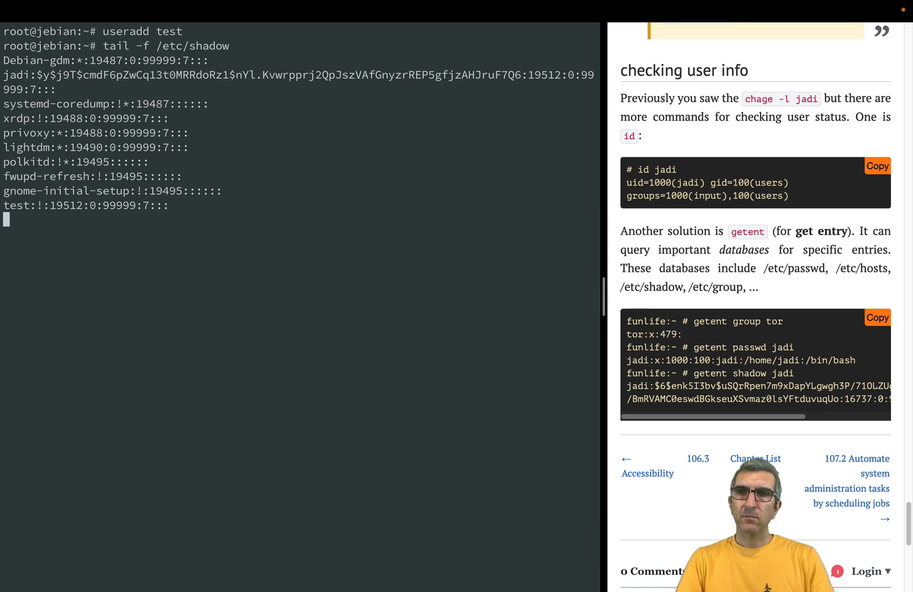
Set a password for test, confirm its shadow entry gains a hash, then stop and clear.
type("pass")
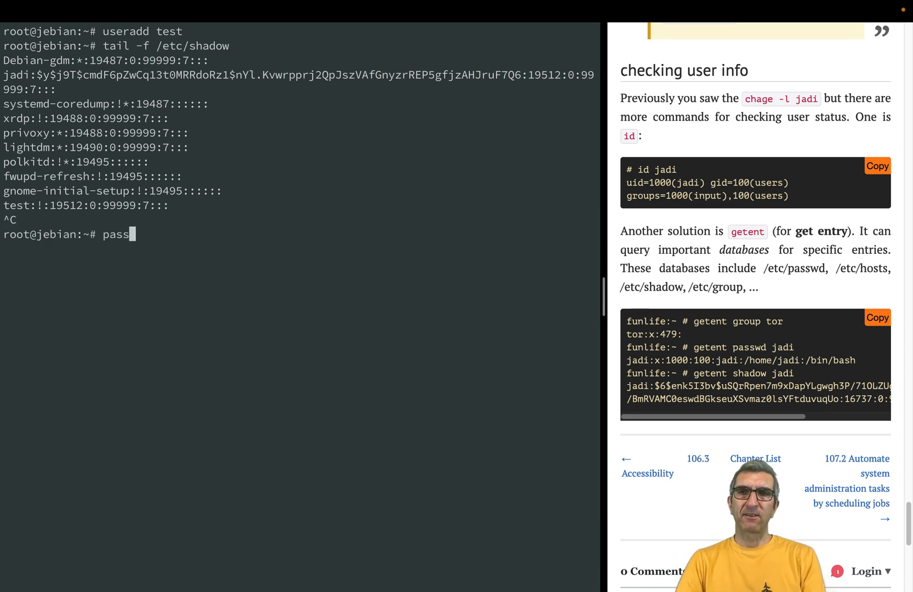
key("Backspace")
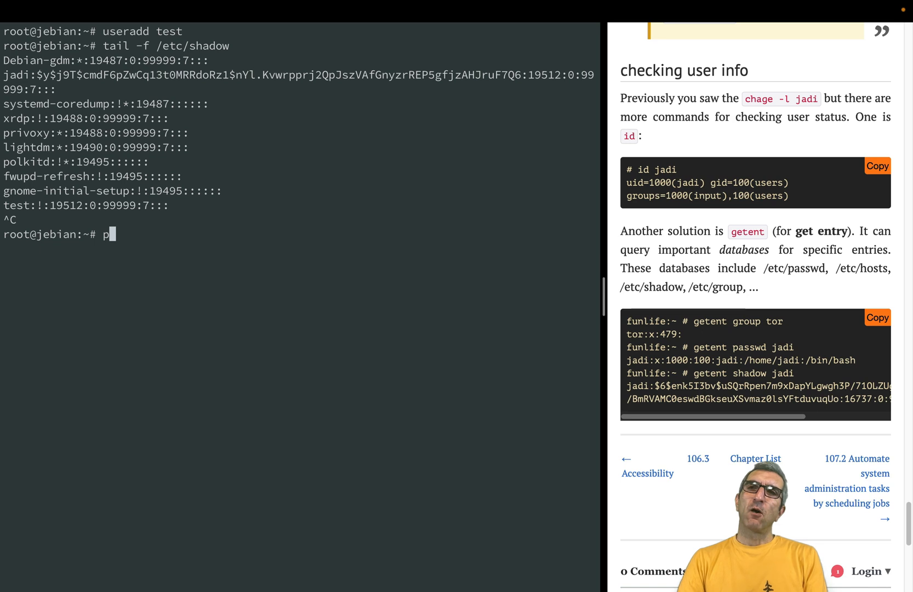
type("asswd test")
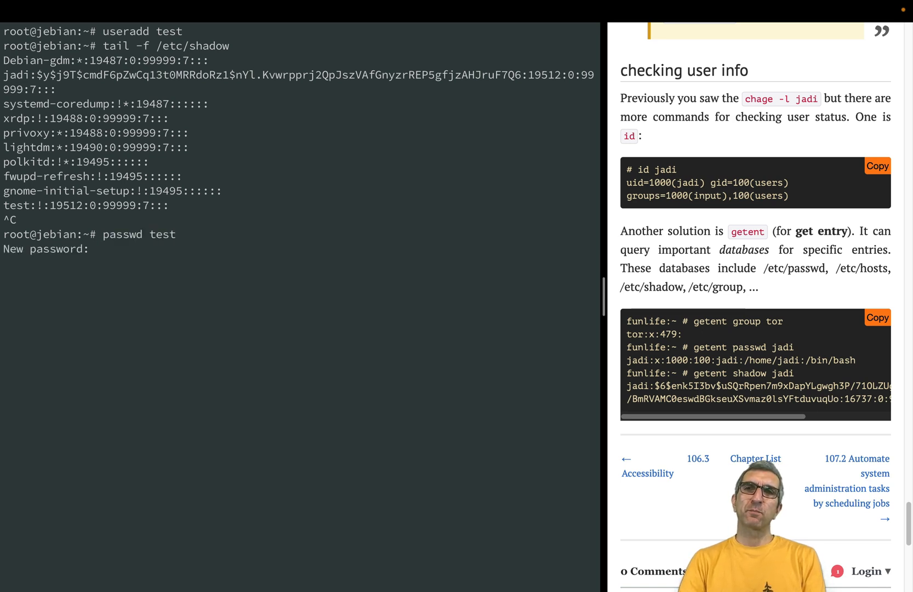
key("Return")
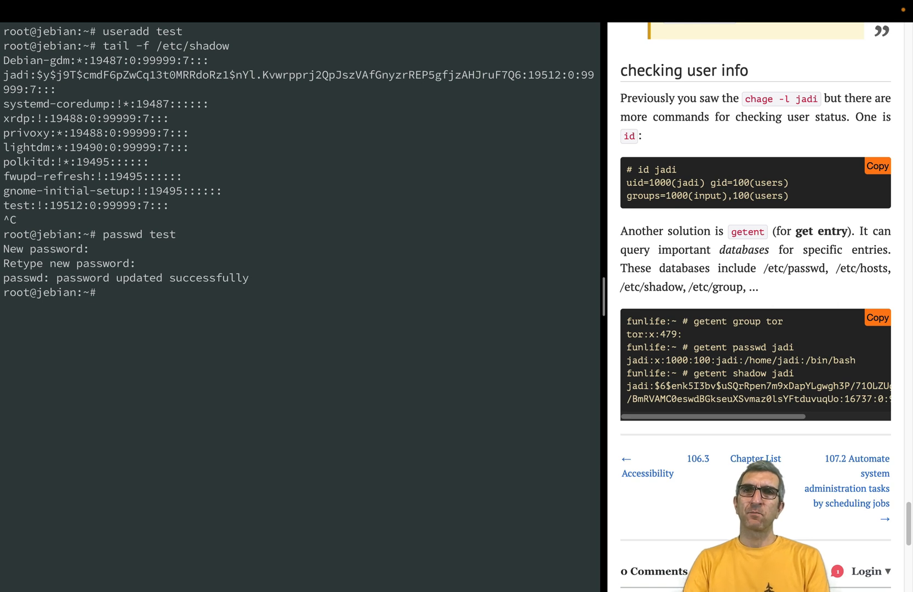
type("tail -f /etc/shadow")
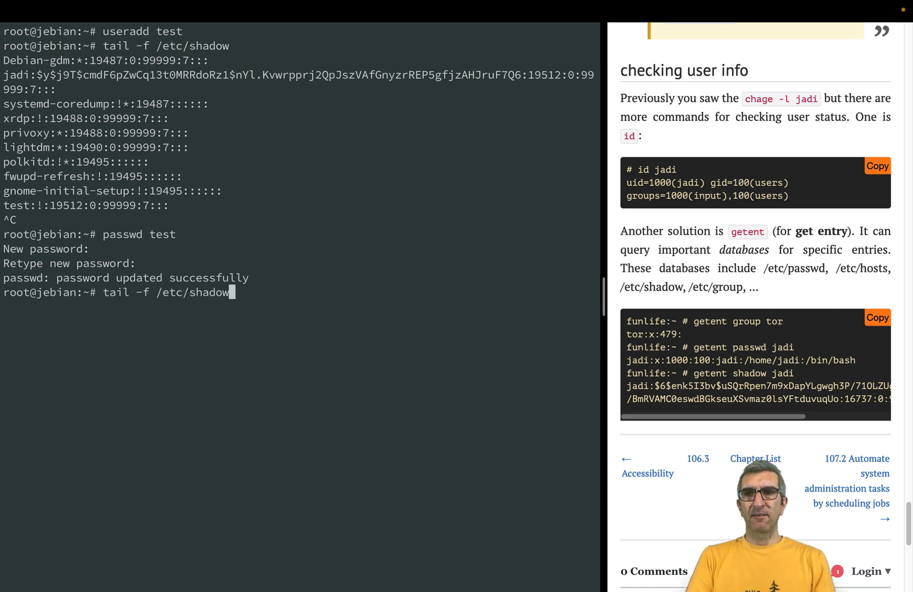
key("Return")
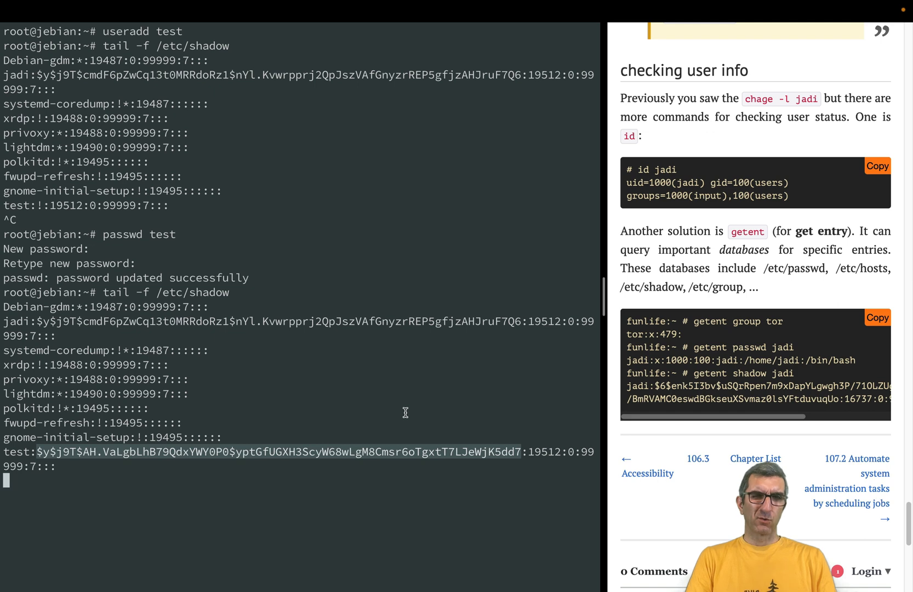
key("ctrl+c")
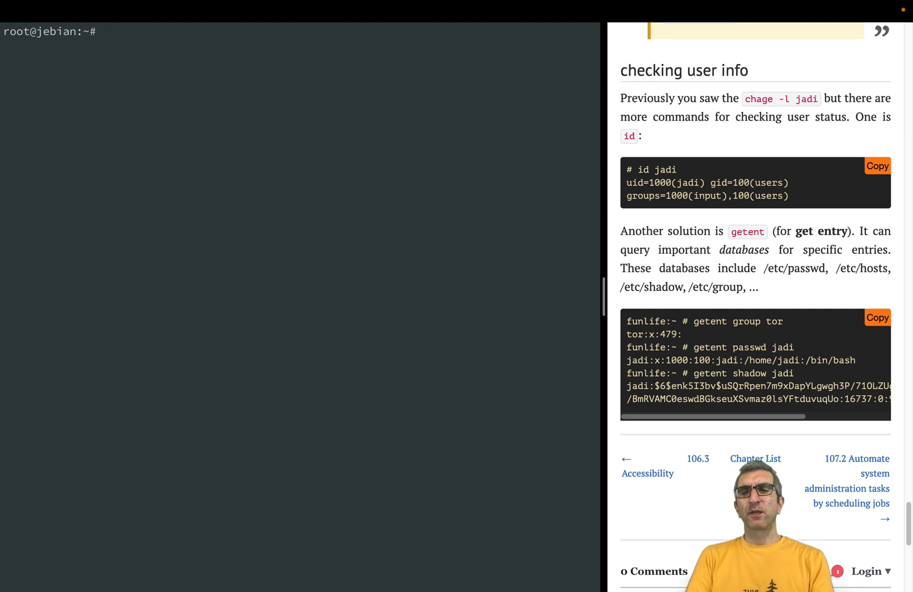
List /etc/shadow, lock test with usermod -L, then list /etc/shadow again to compare.
type("tail -f /etc/shadow")
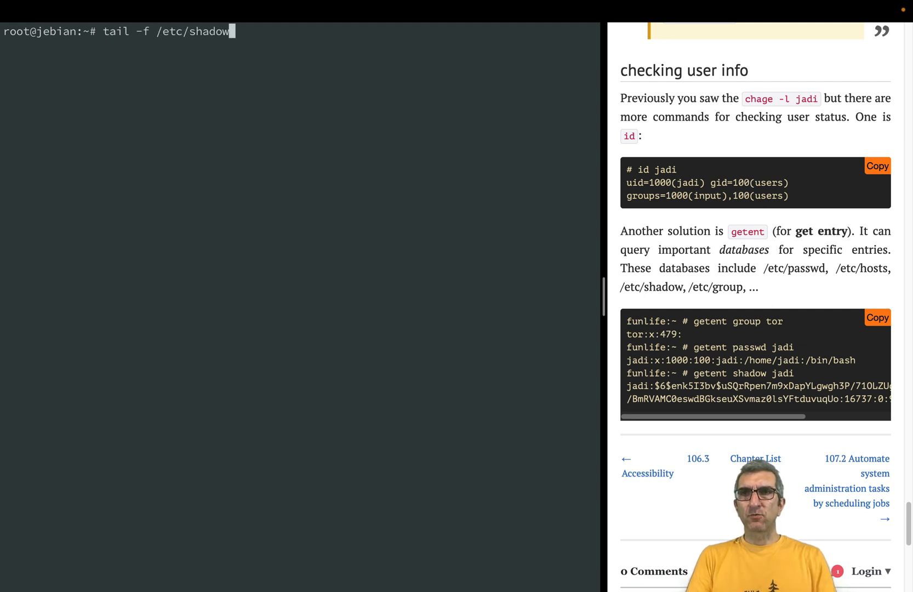
key("Return")
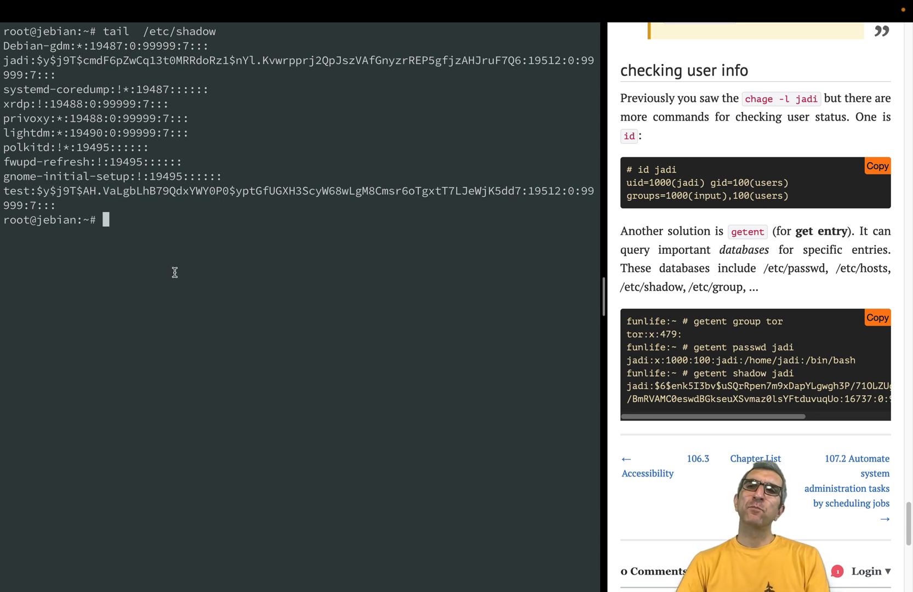
type("usermod -L test")
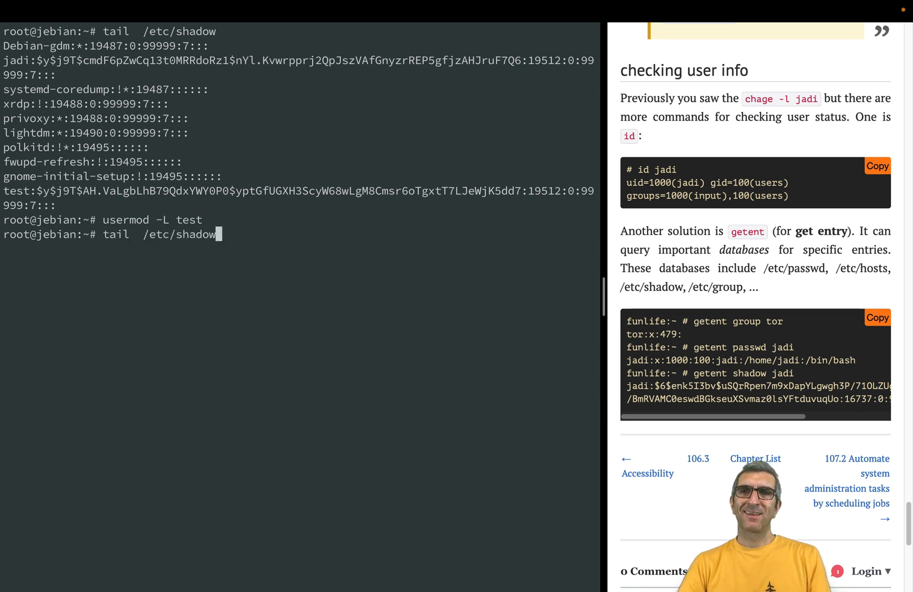
key("Return")
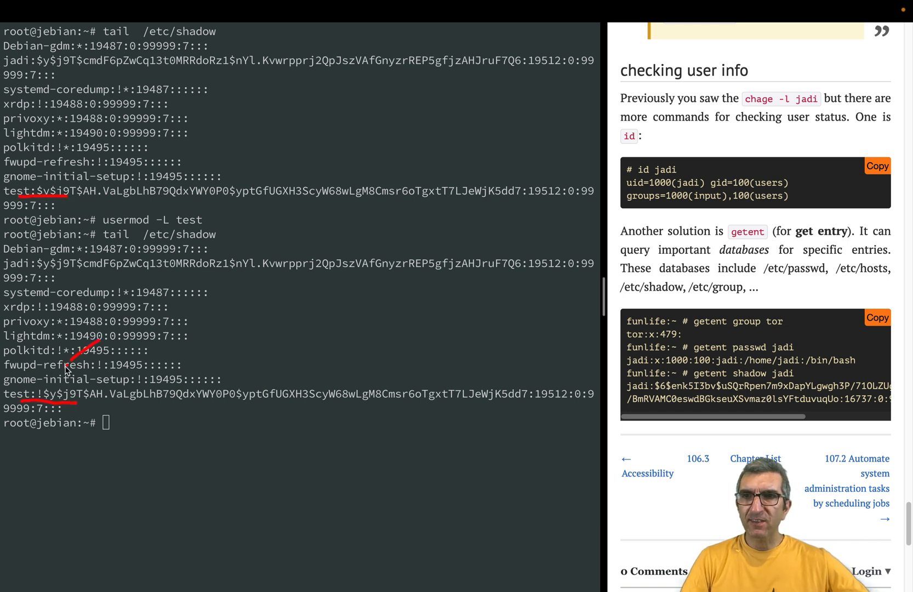
mouse_move(46, 414)
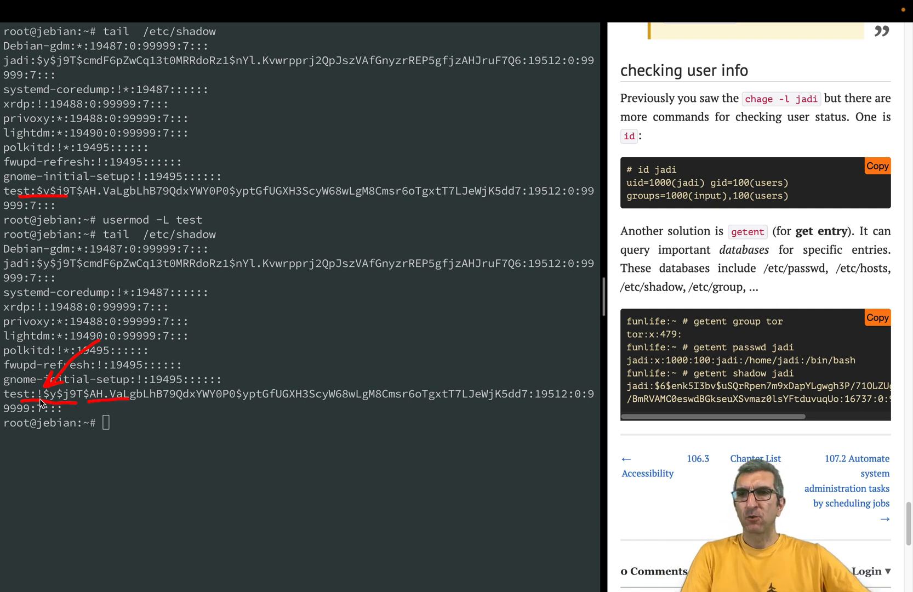
mouse_move(64, 386)
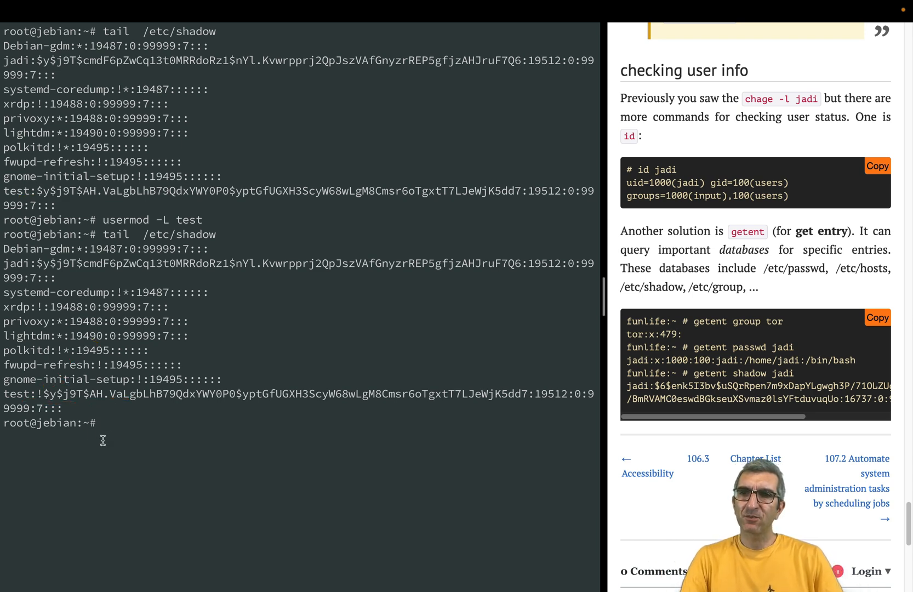
type("tail  /etc/shadow")
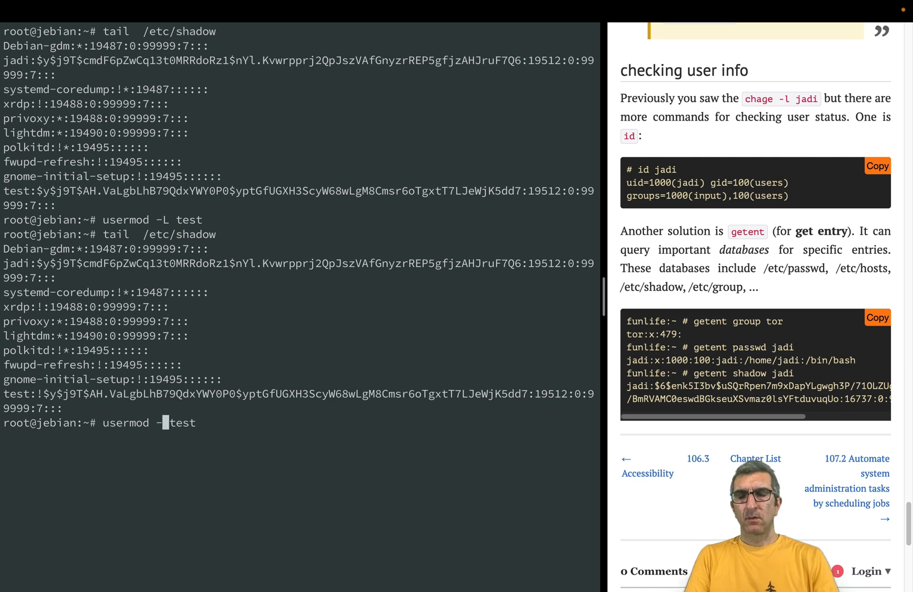
Run usermod -U test to remove the ! from test's shadow hash.
type("U")
key("Return")
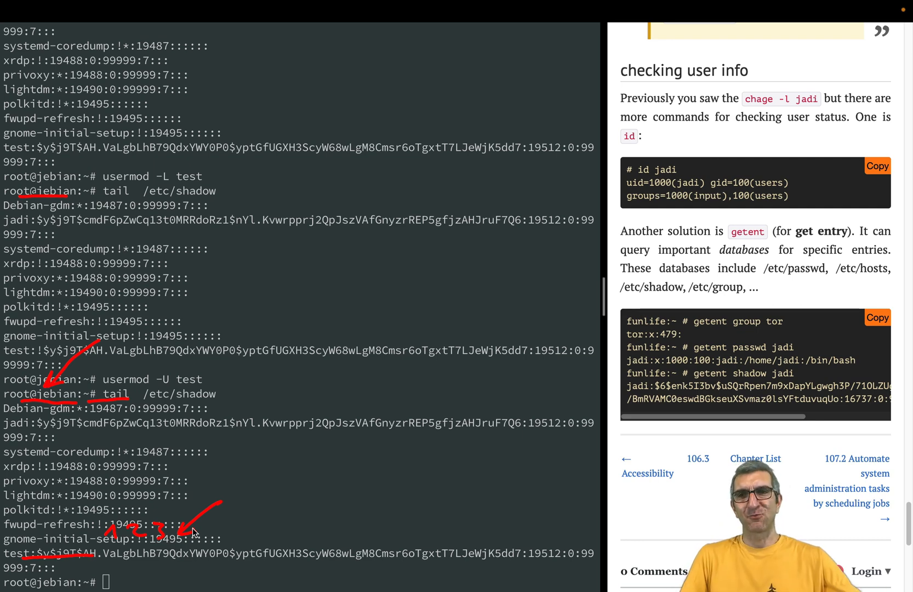
mouse_move(64, 521)
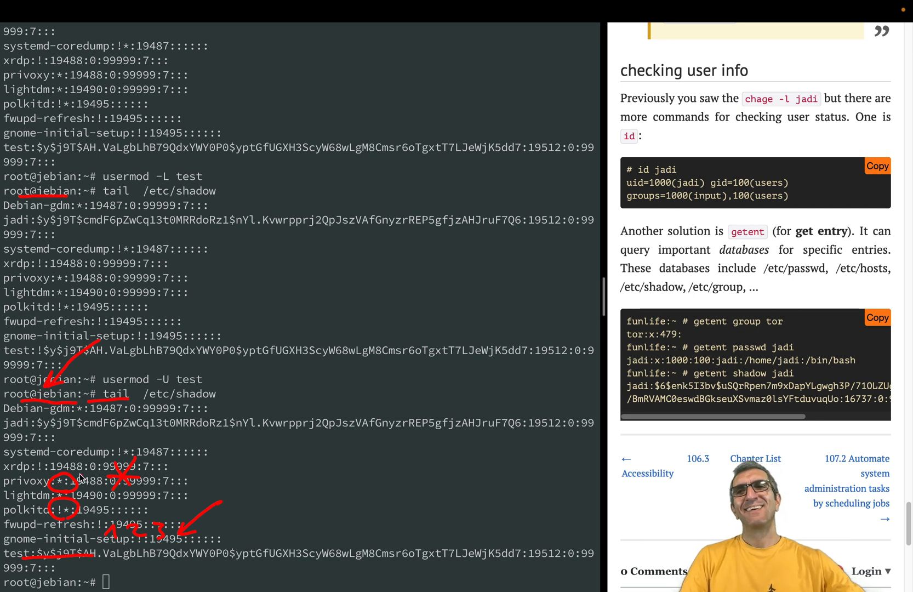
mouse_move(53, 456)
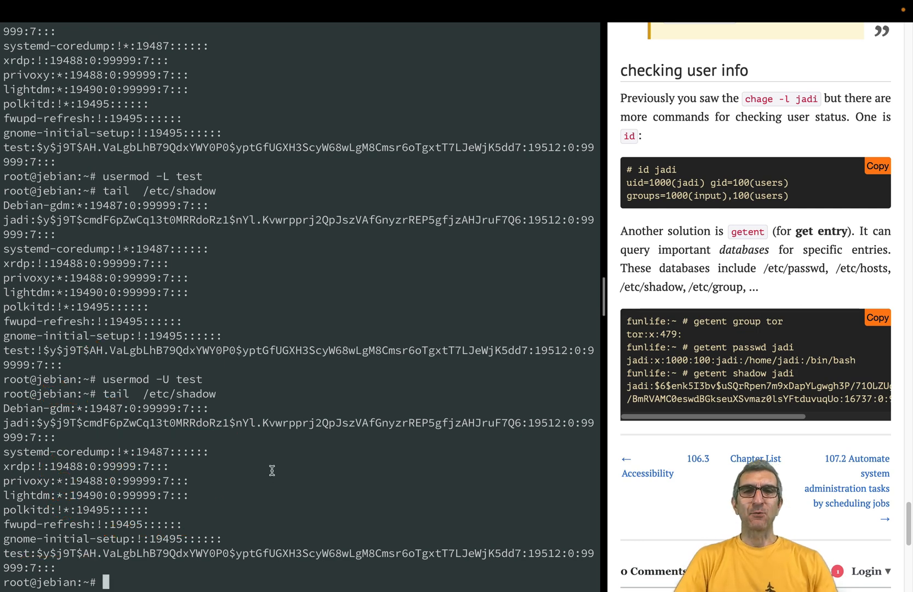
mouse_move(276, 449)
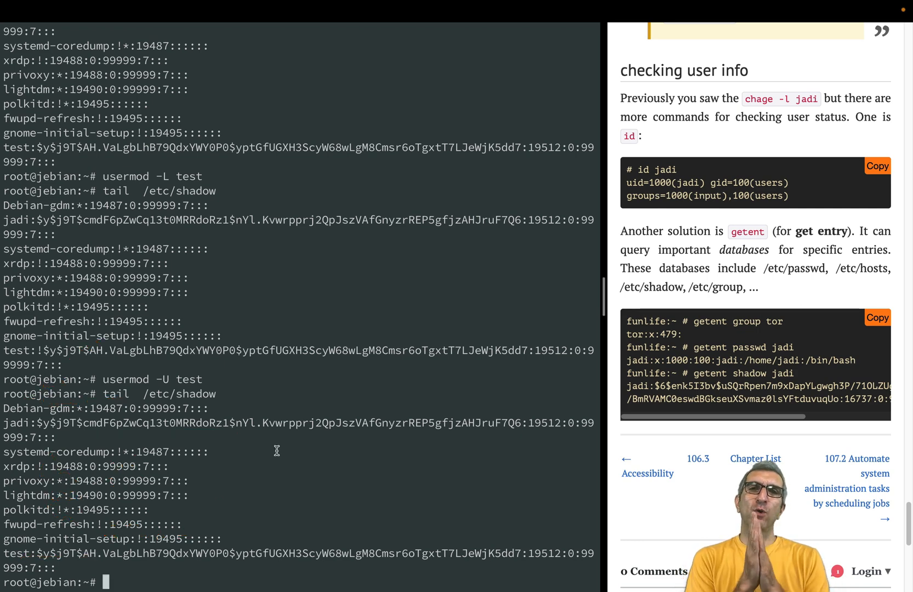